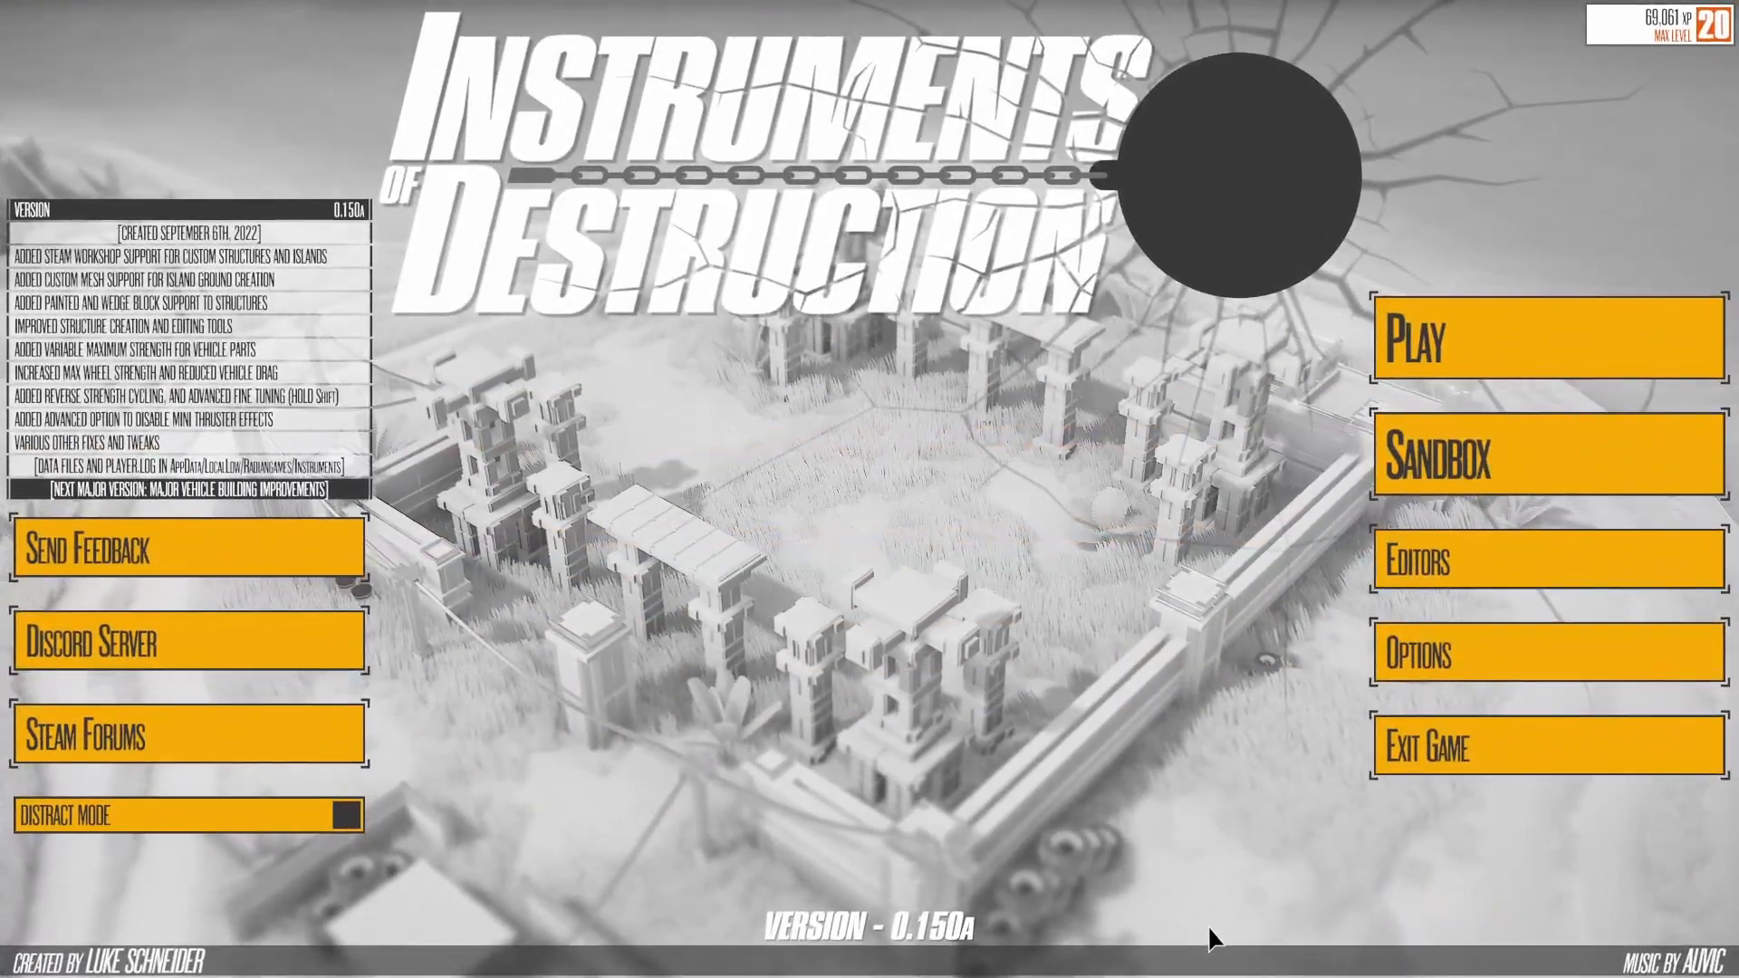
mouse_move(1226, 558)
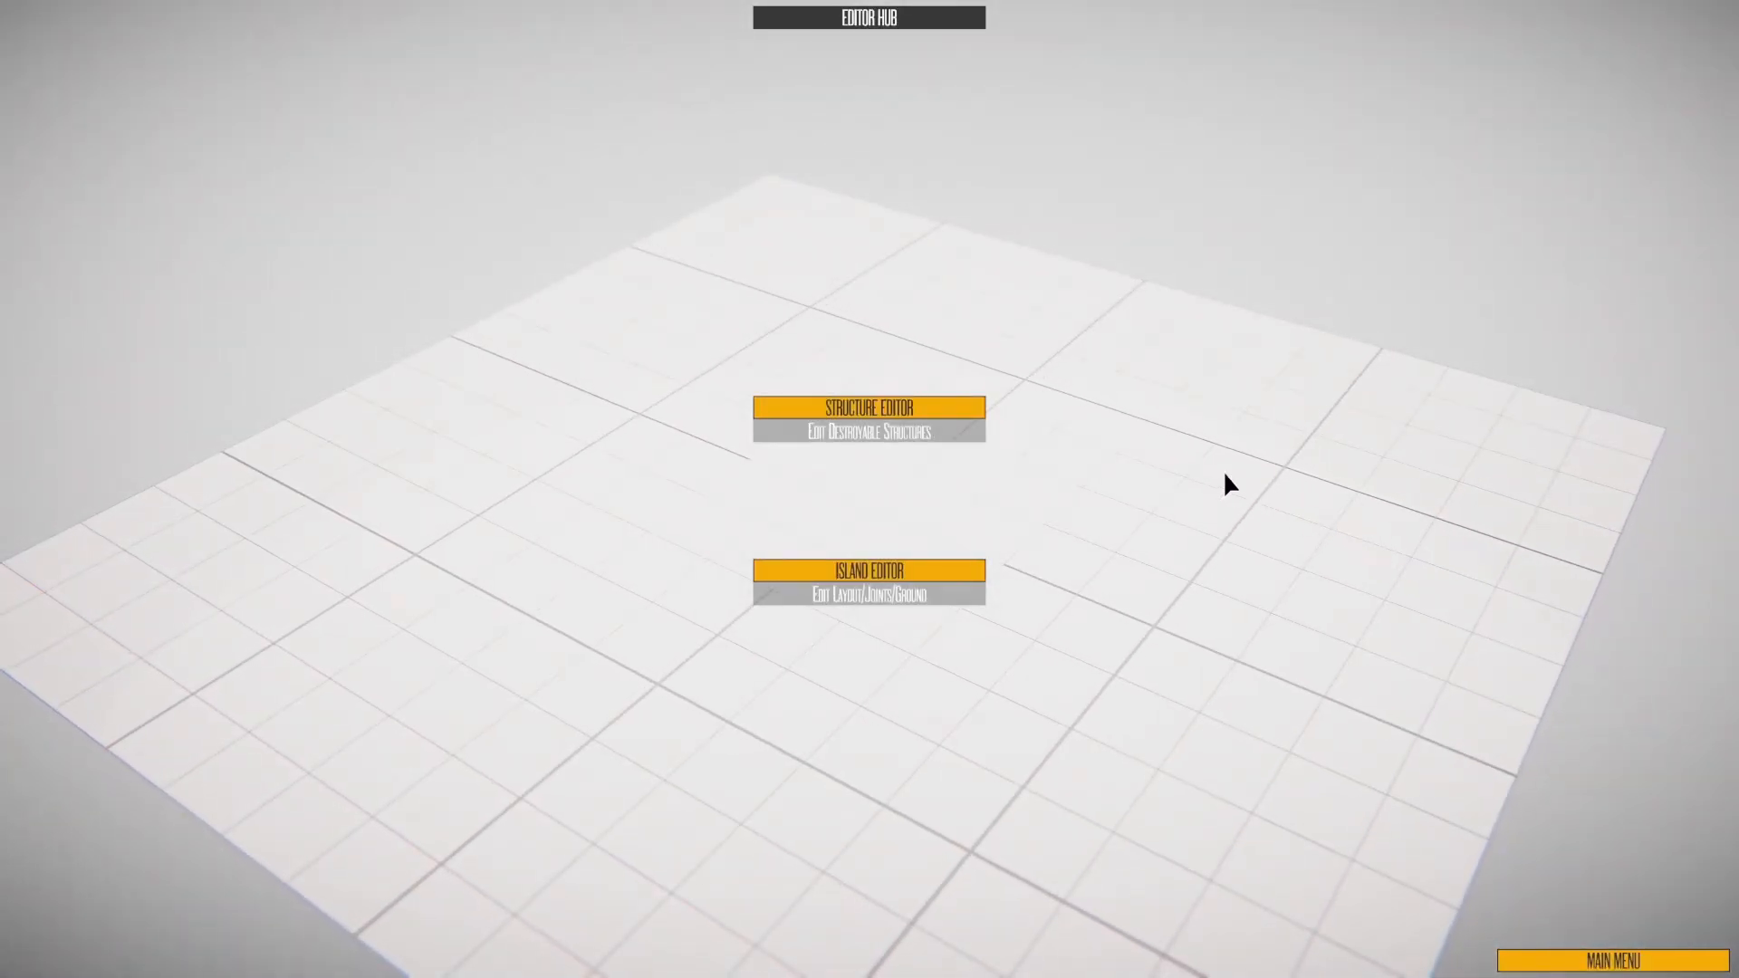
Enter the Structure Editor and load the large multi-storey building from the built-in list
click(870, 406)
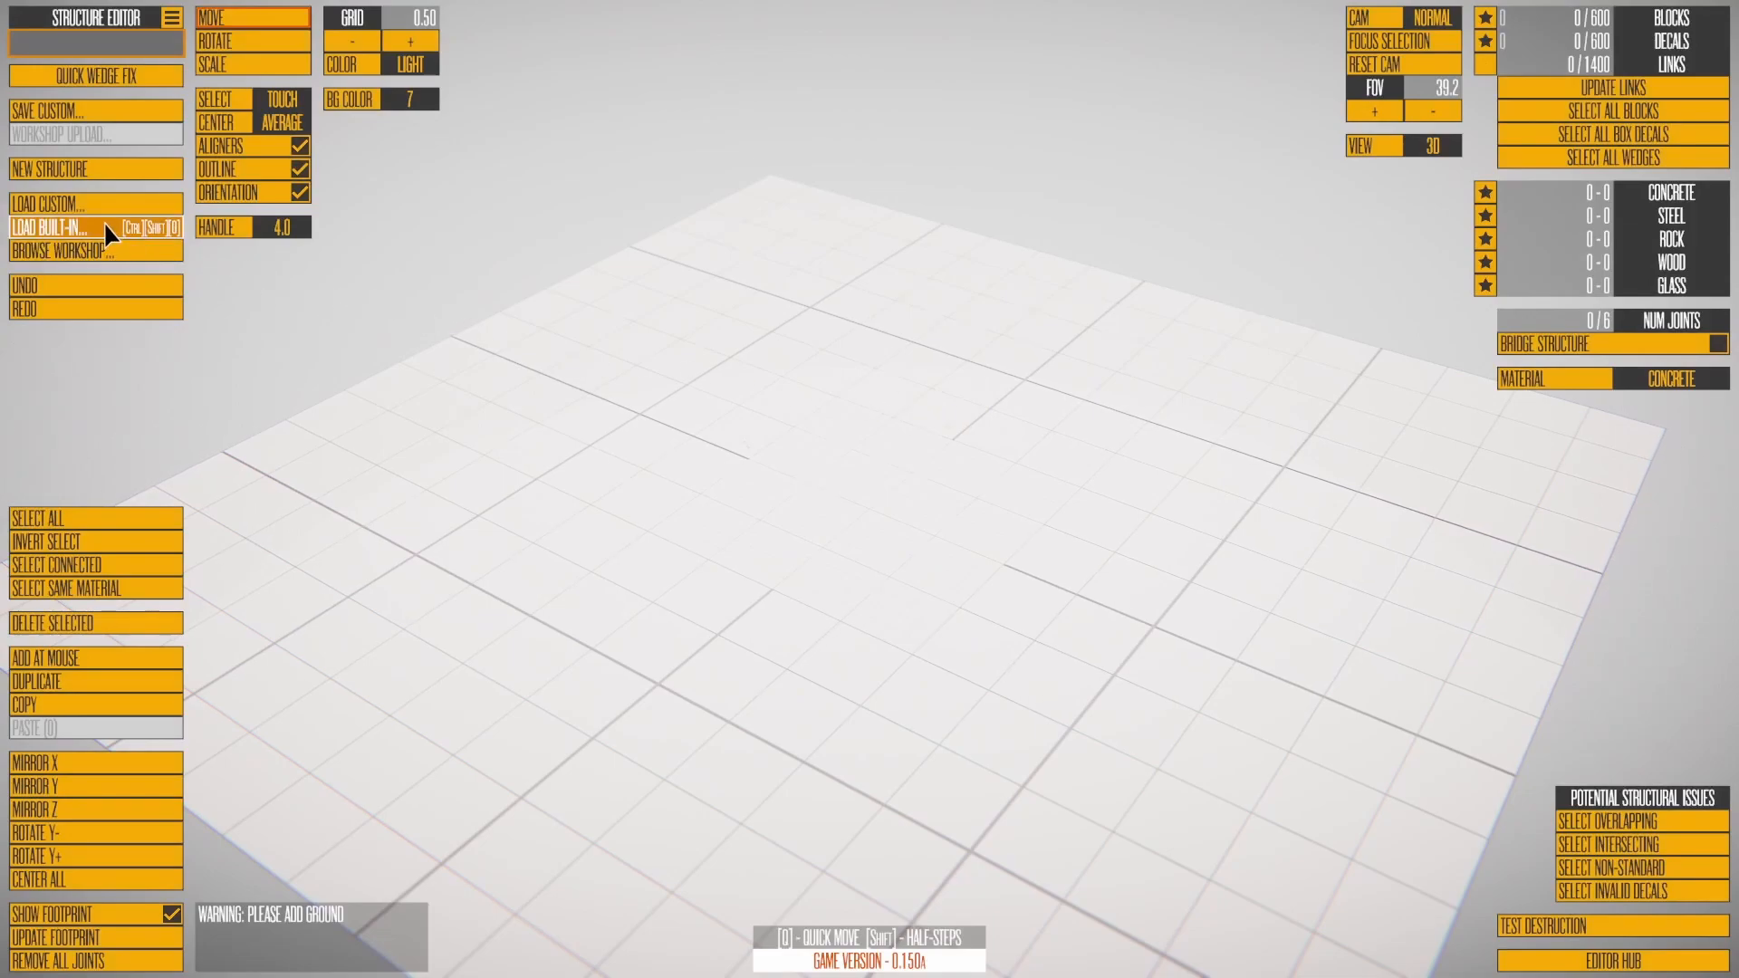
click(54, 223)
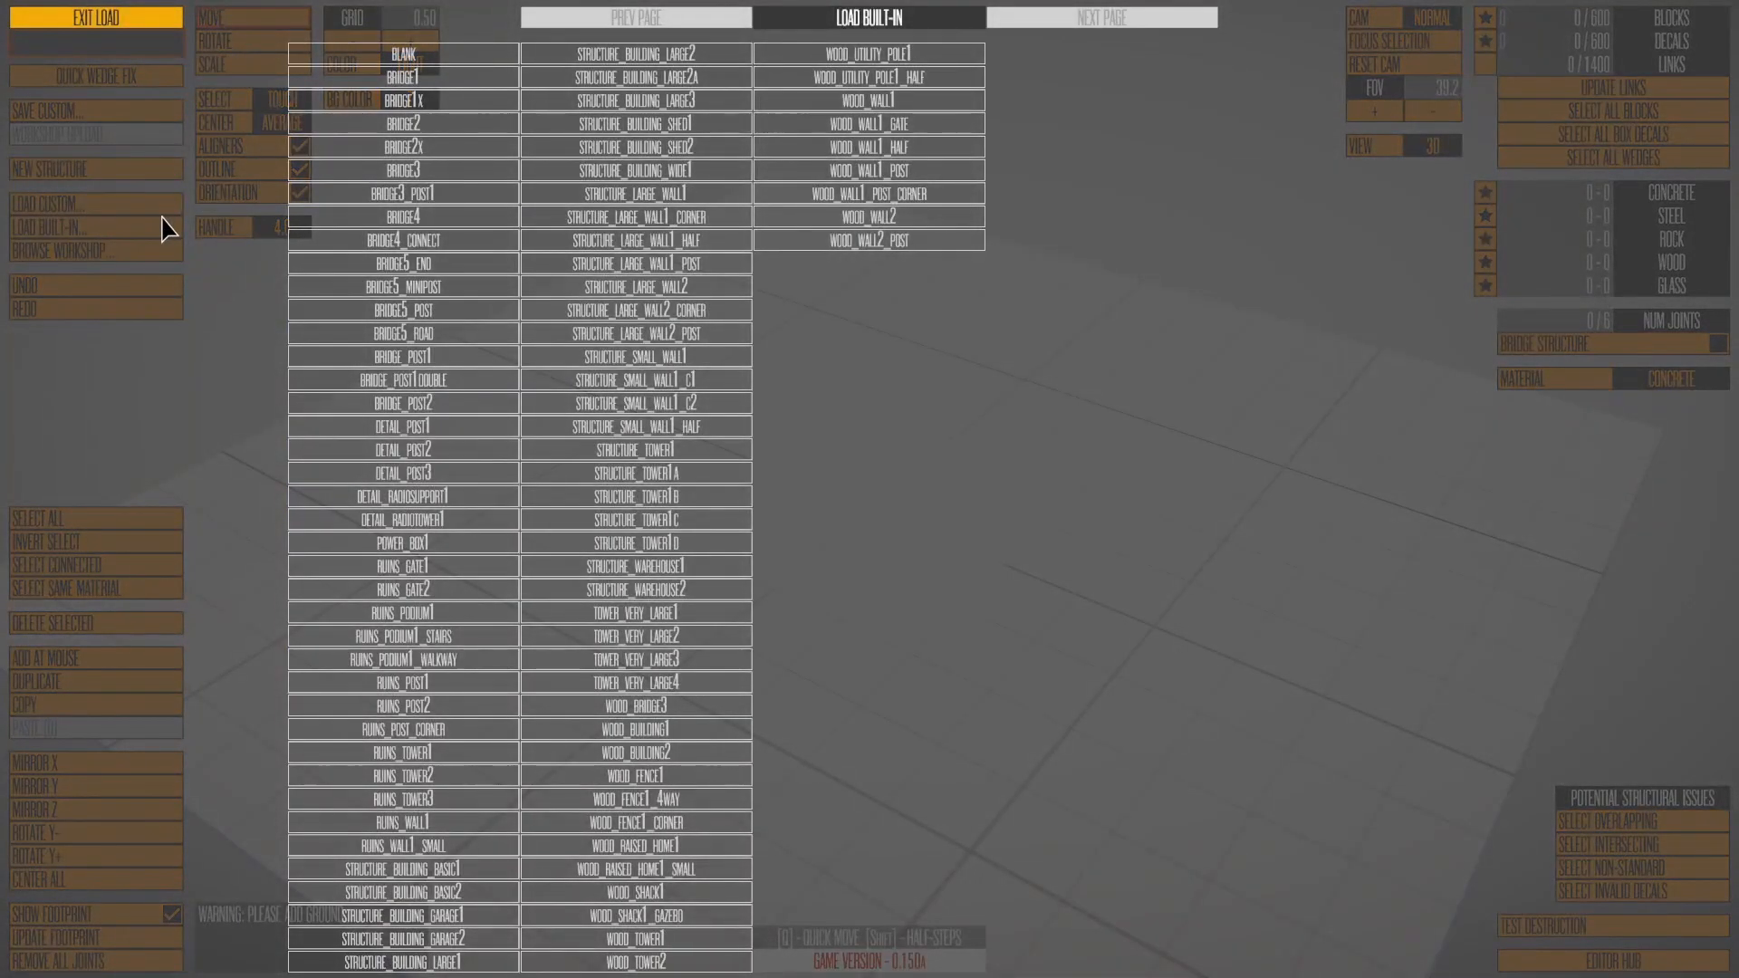
mouse_move(634, 357)
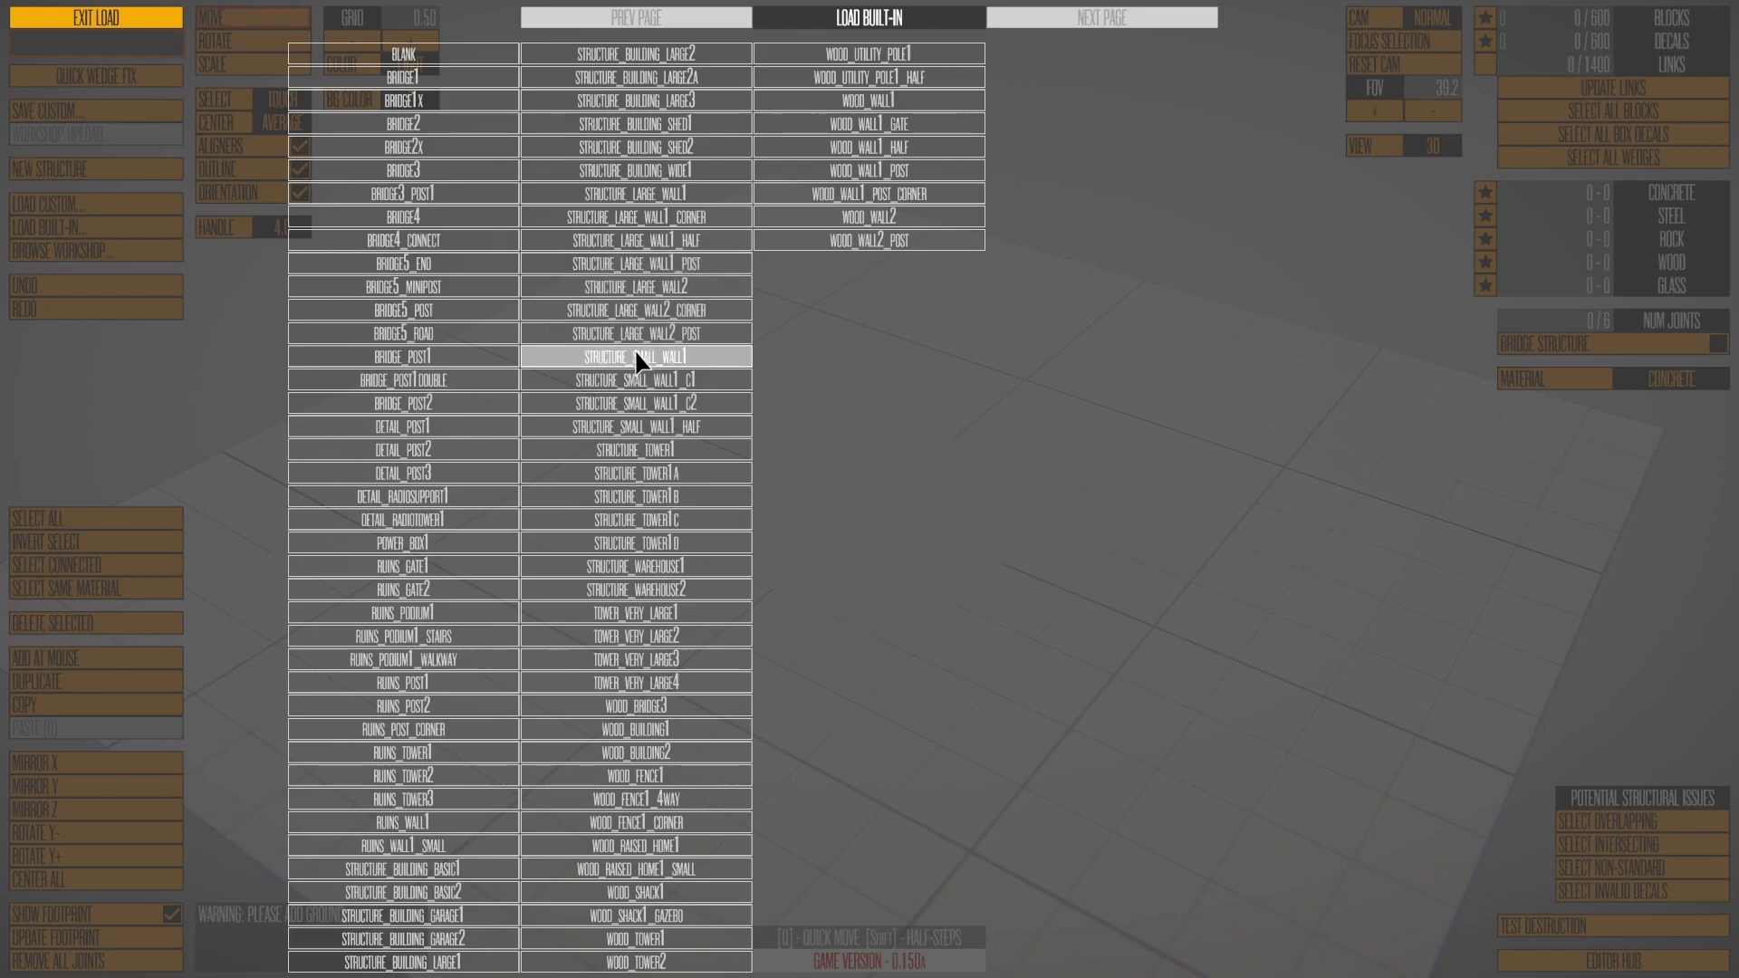
click(637, 355)
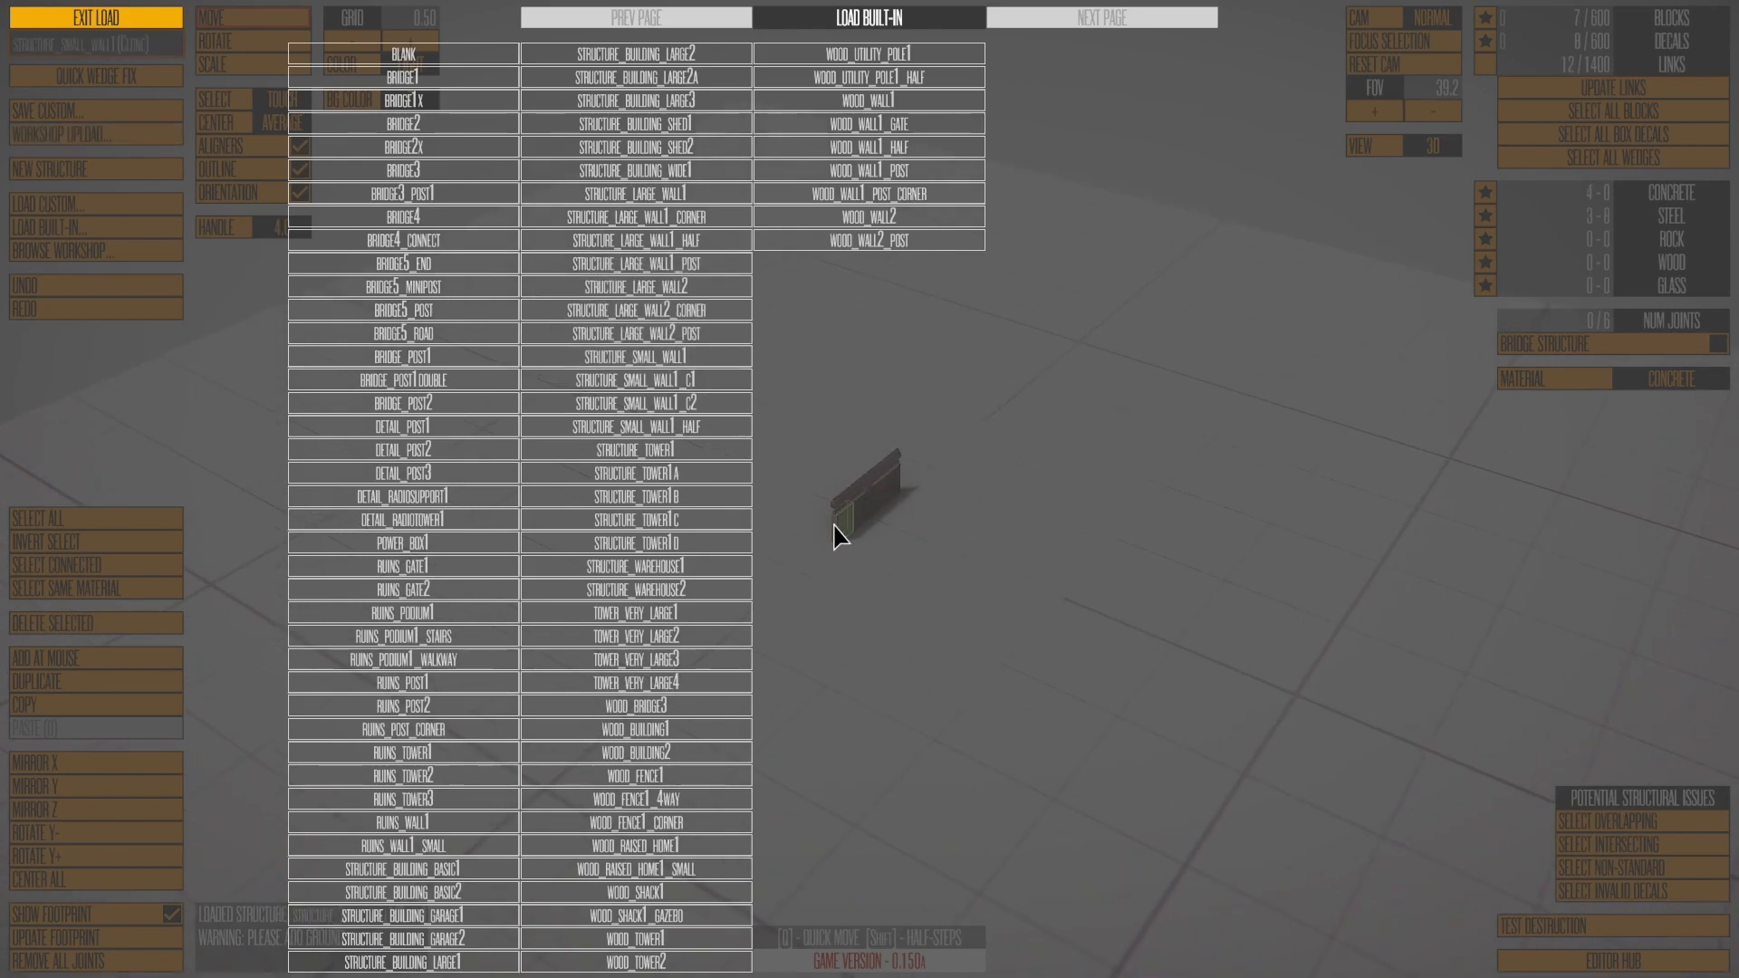
click(638, 612)
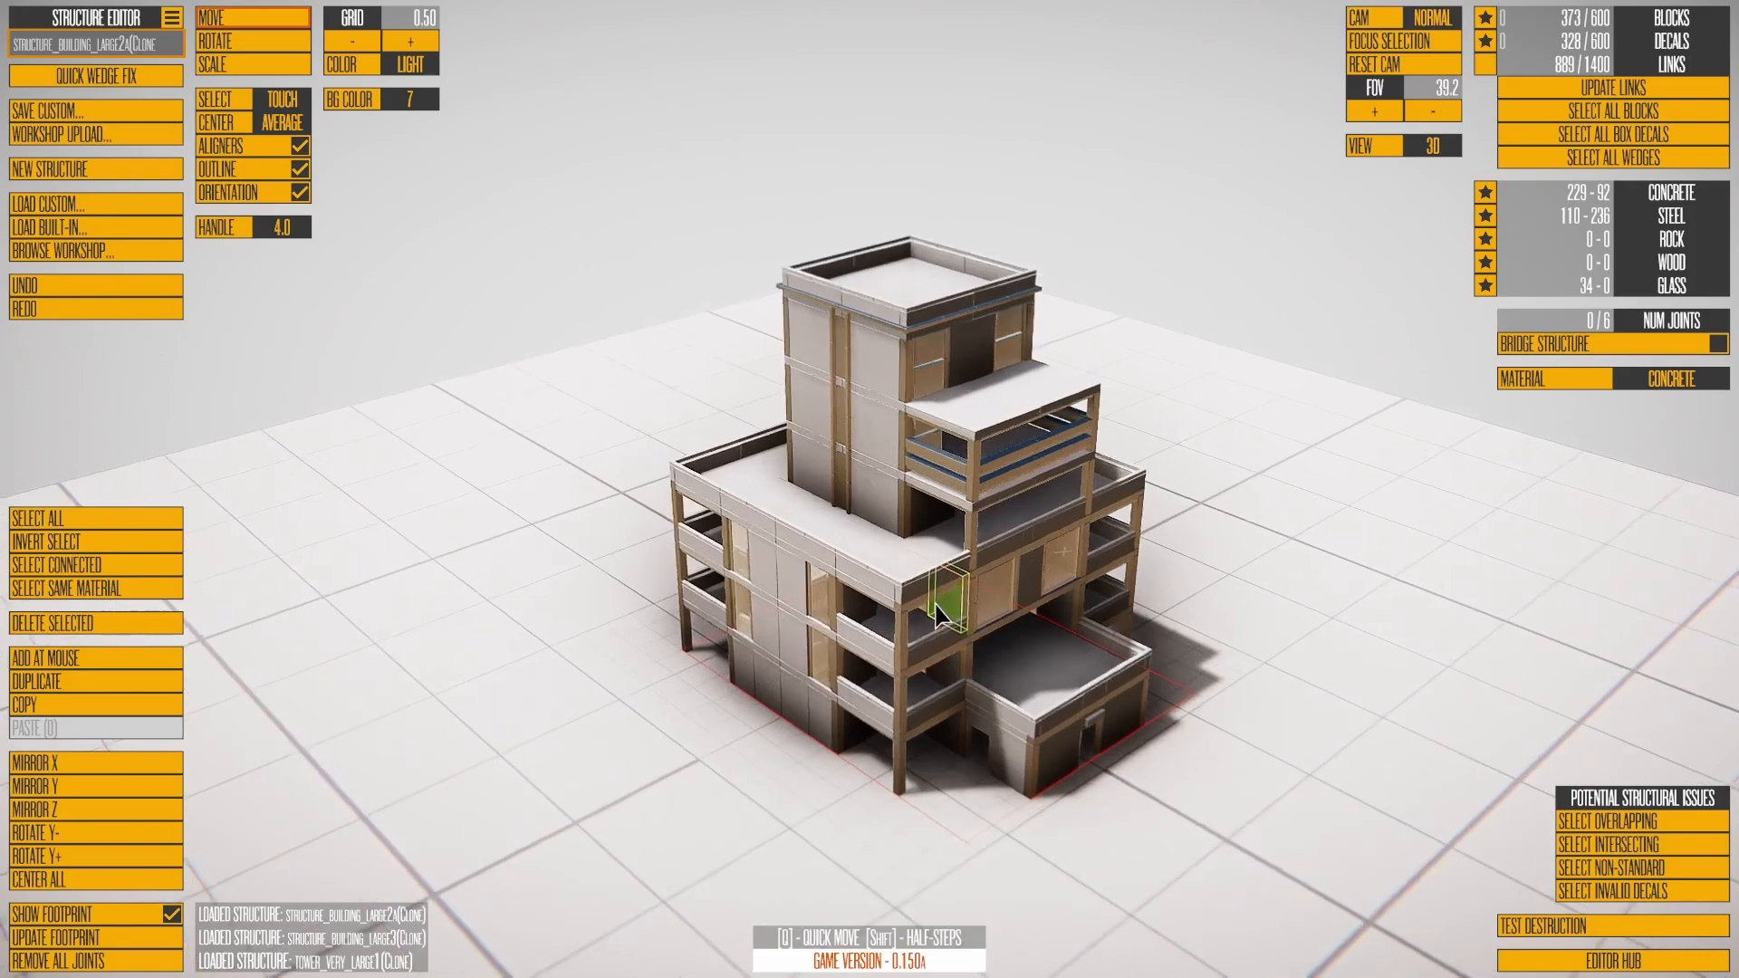
Select the top roof parapet, recolour it red, and inspect the upper floor from a closer angle
click(938, 615)
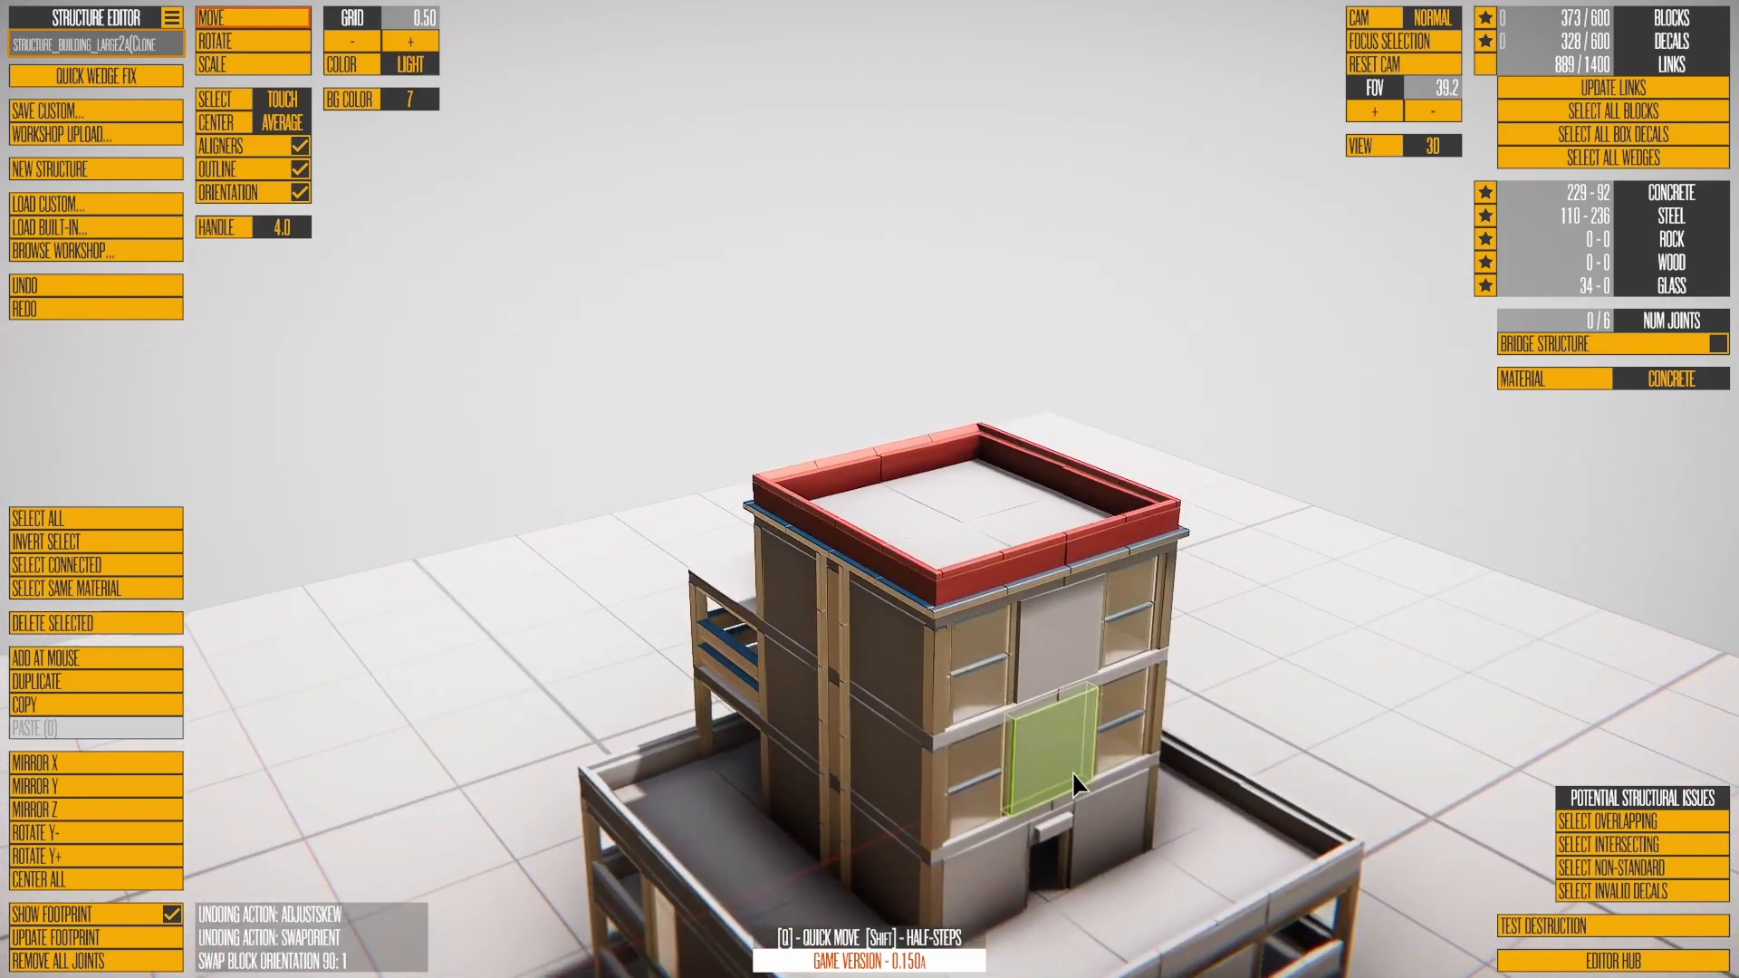
drag(1076, 783, 1149, 851)
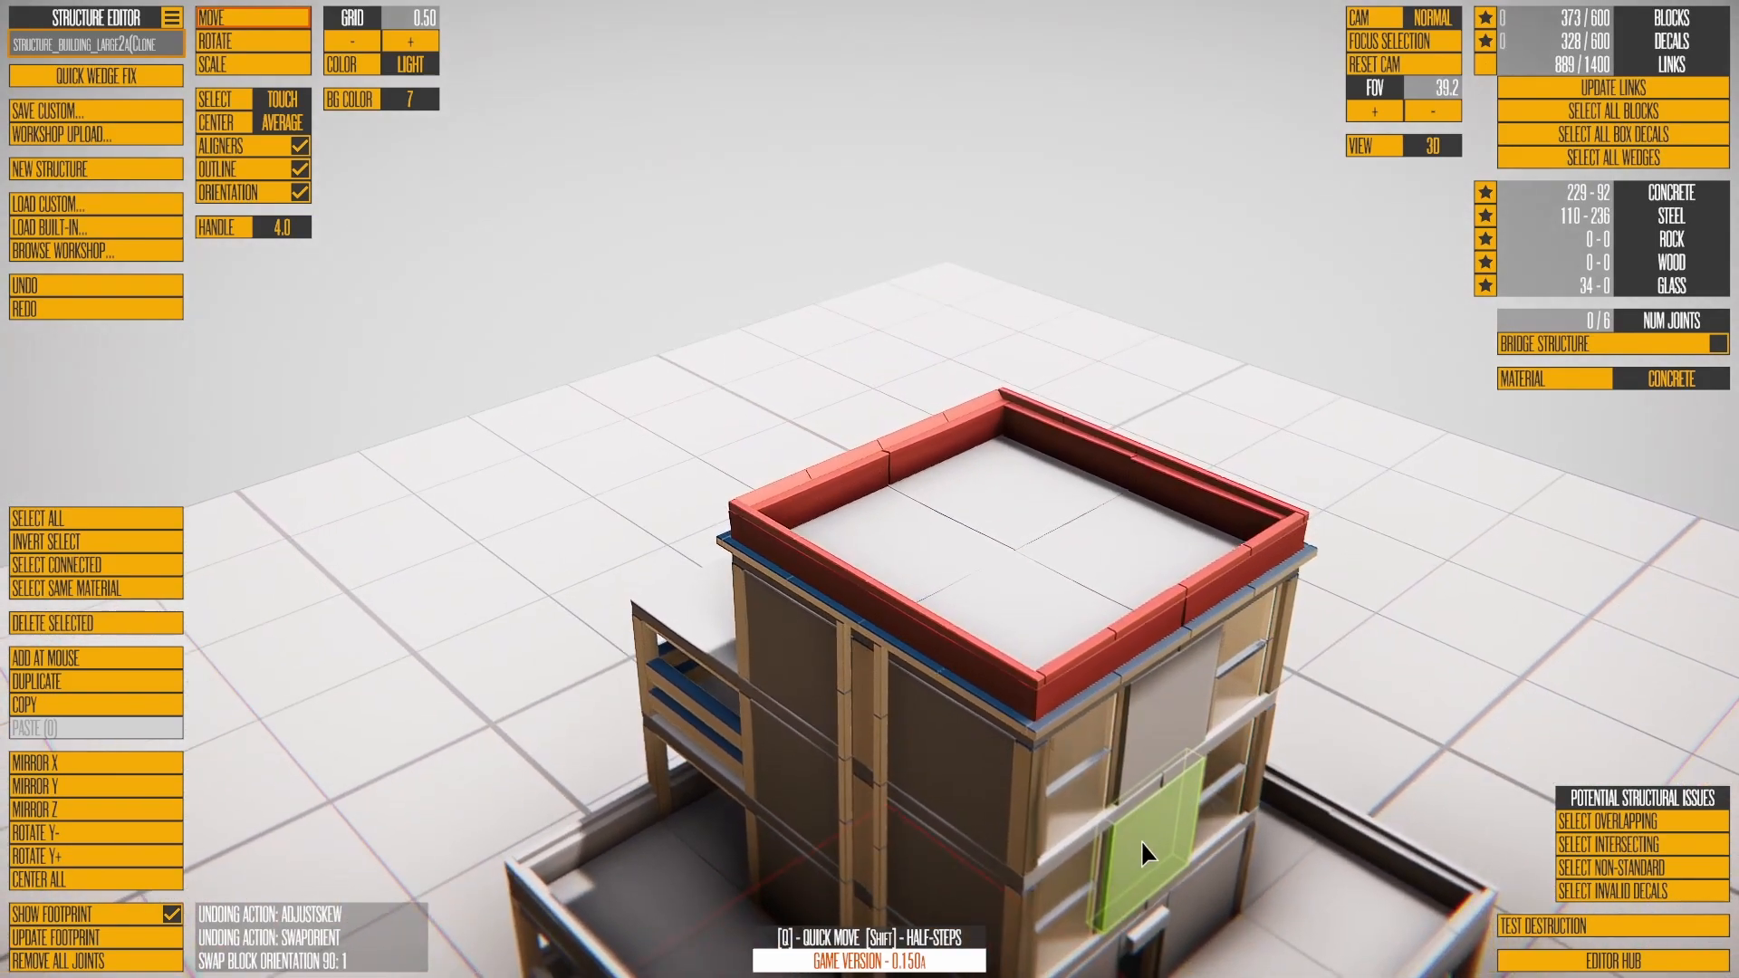
drag(1149, 852, 1429, 759)
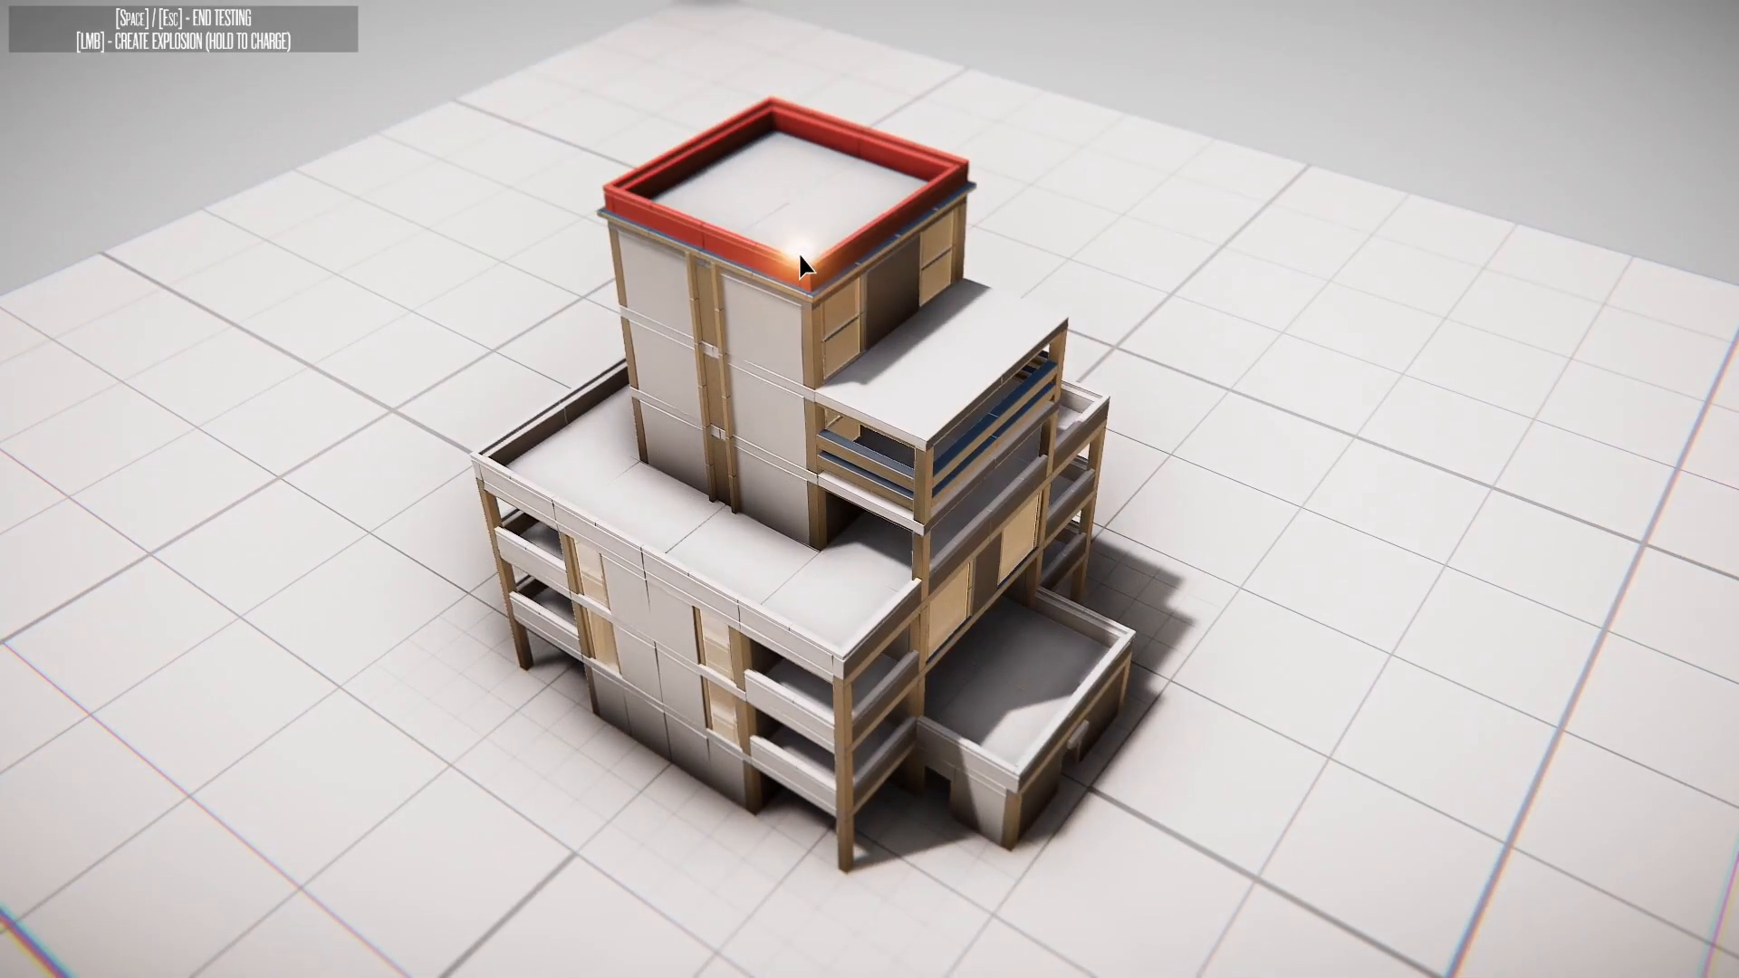
Set off an explosion on the roof in Test Destruction, then end the test with Escape
click(794, 263)
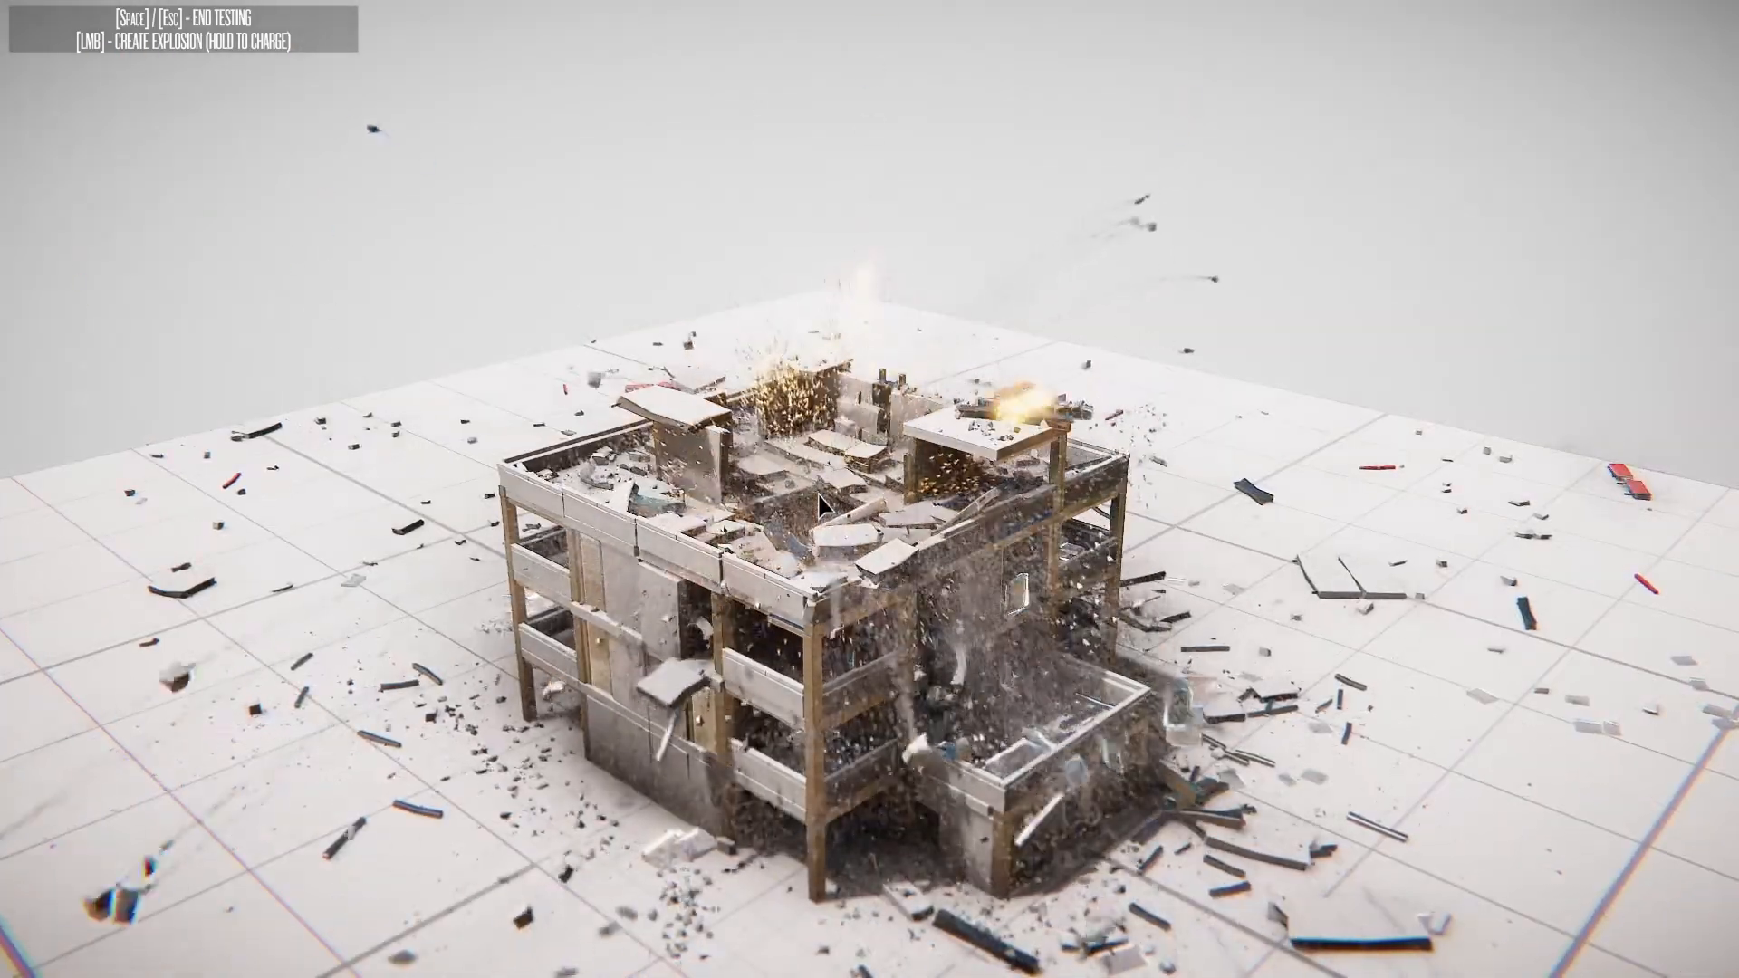
key(Escape)
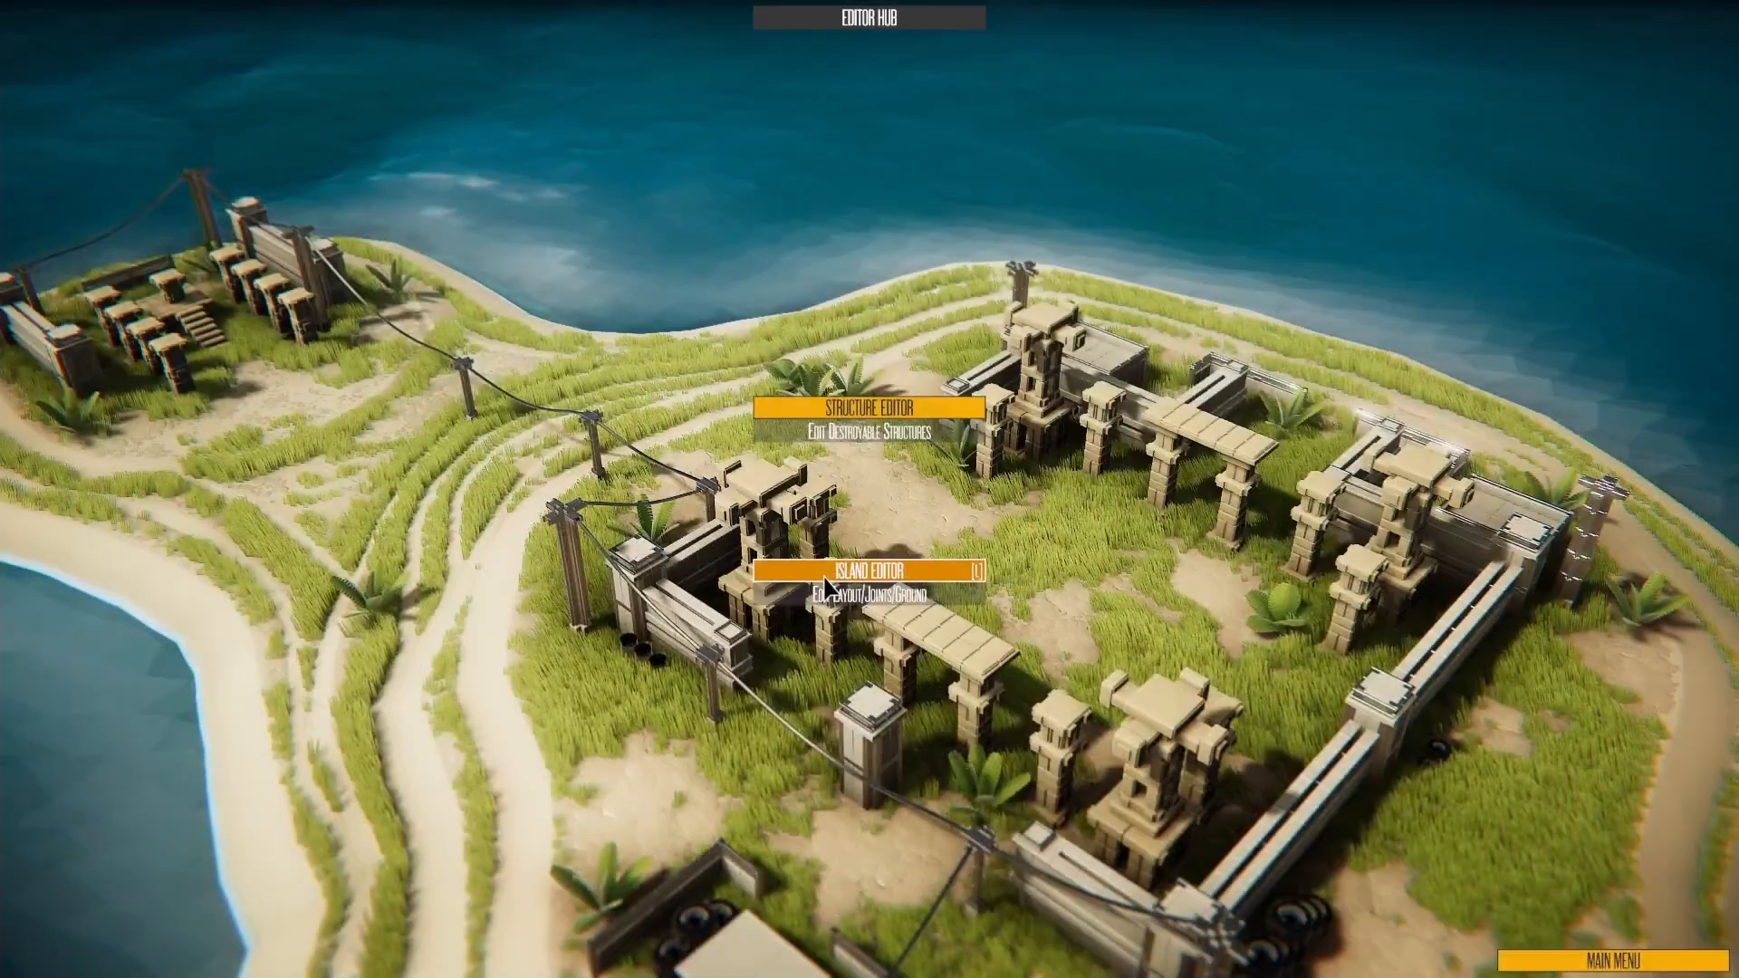
Enter the Island Editor in Layout mode, duplicate a ruined tower and drag the copy into place
click(860, 574)
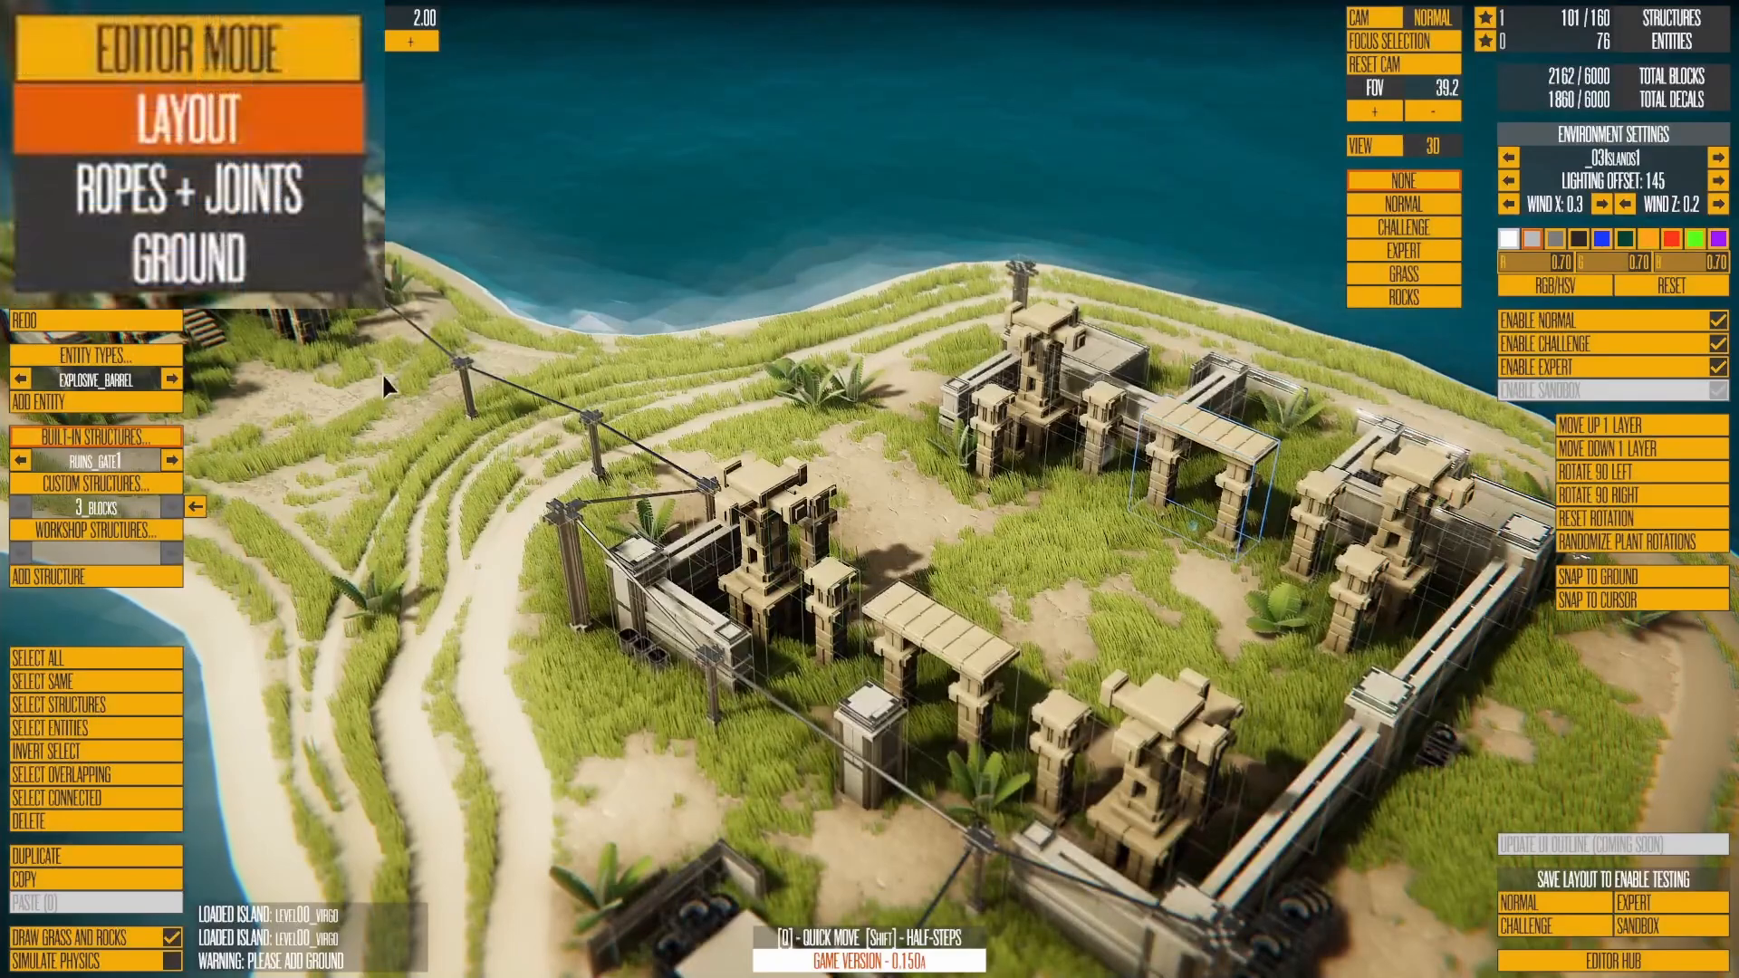
click(186, 257)
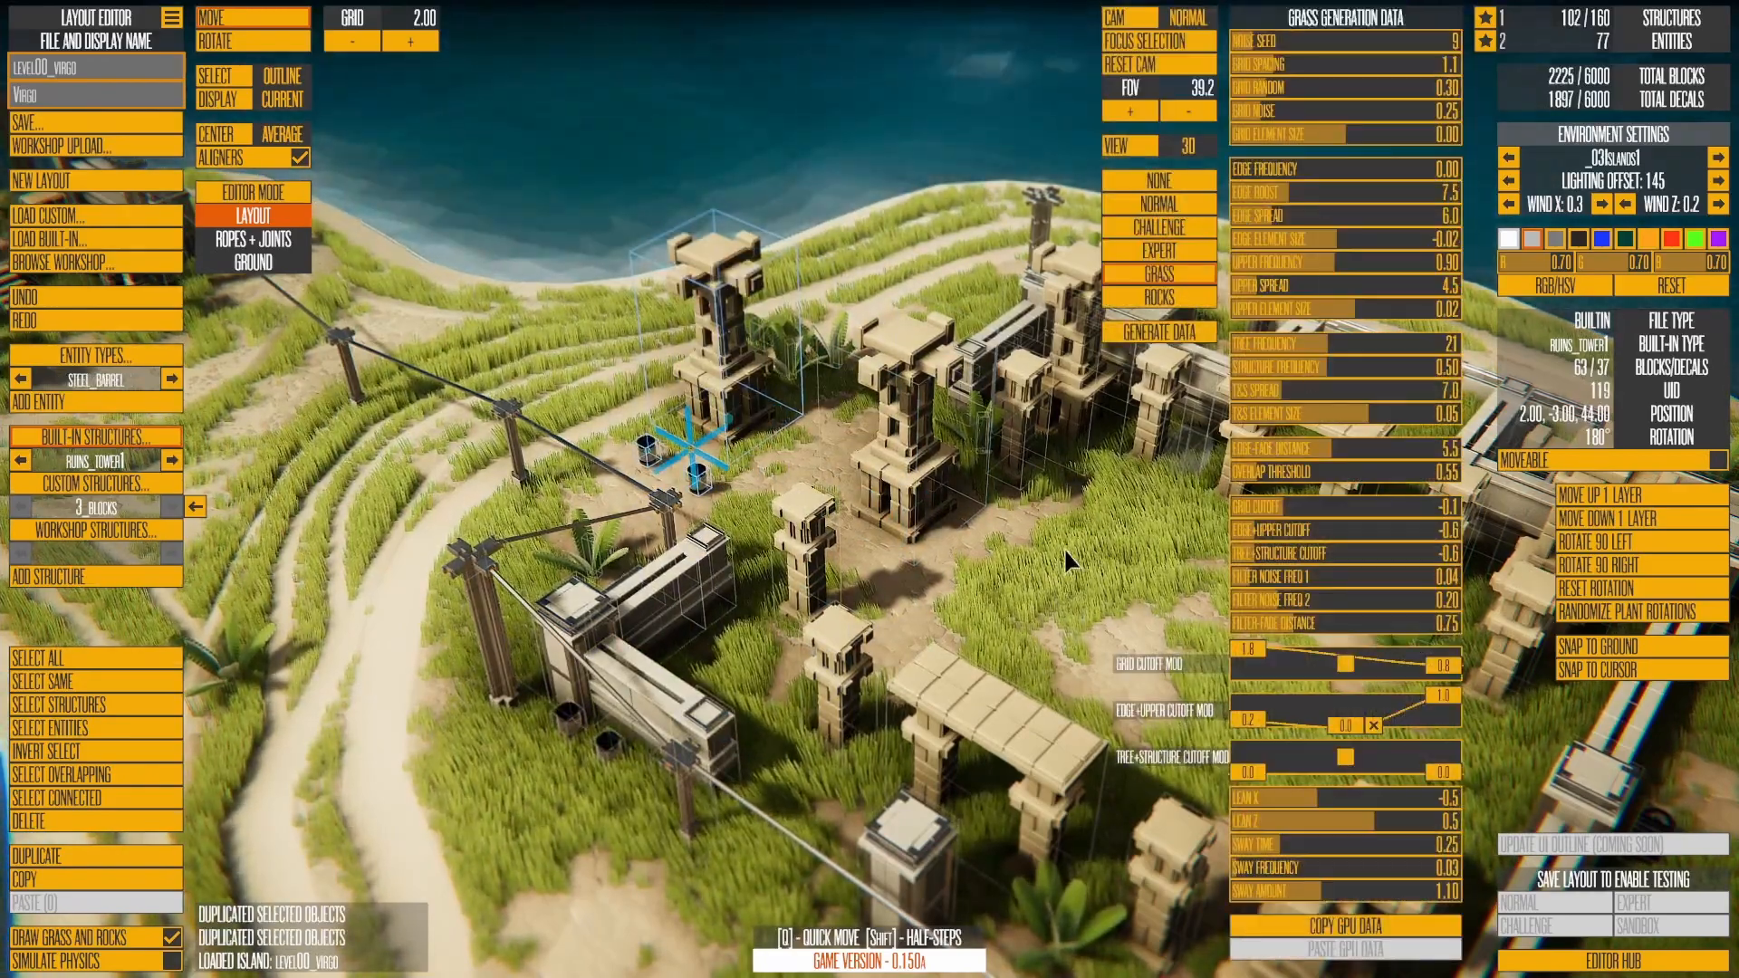
drag(1065, 559, 853, 518)
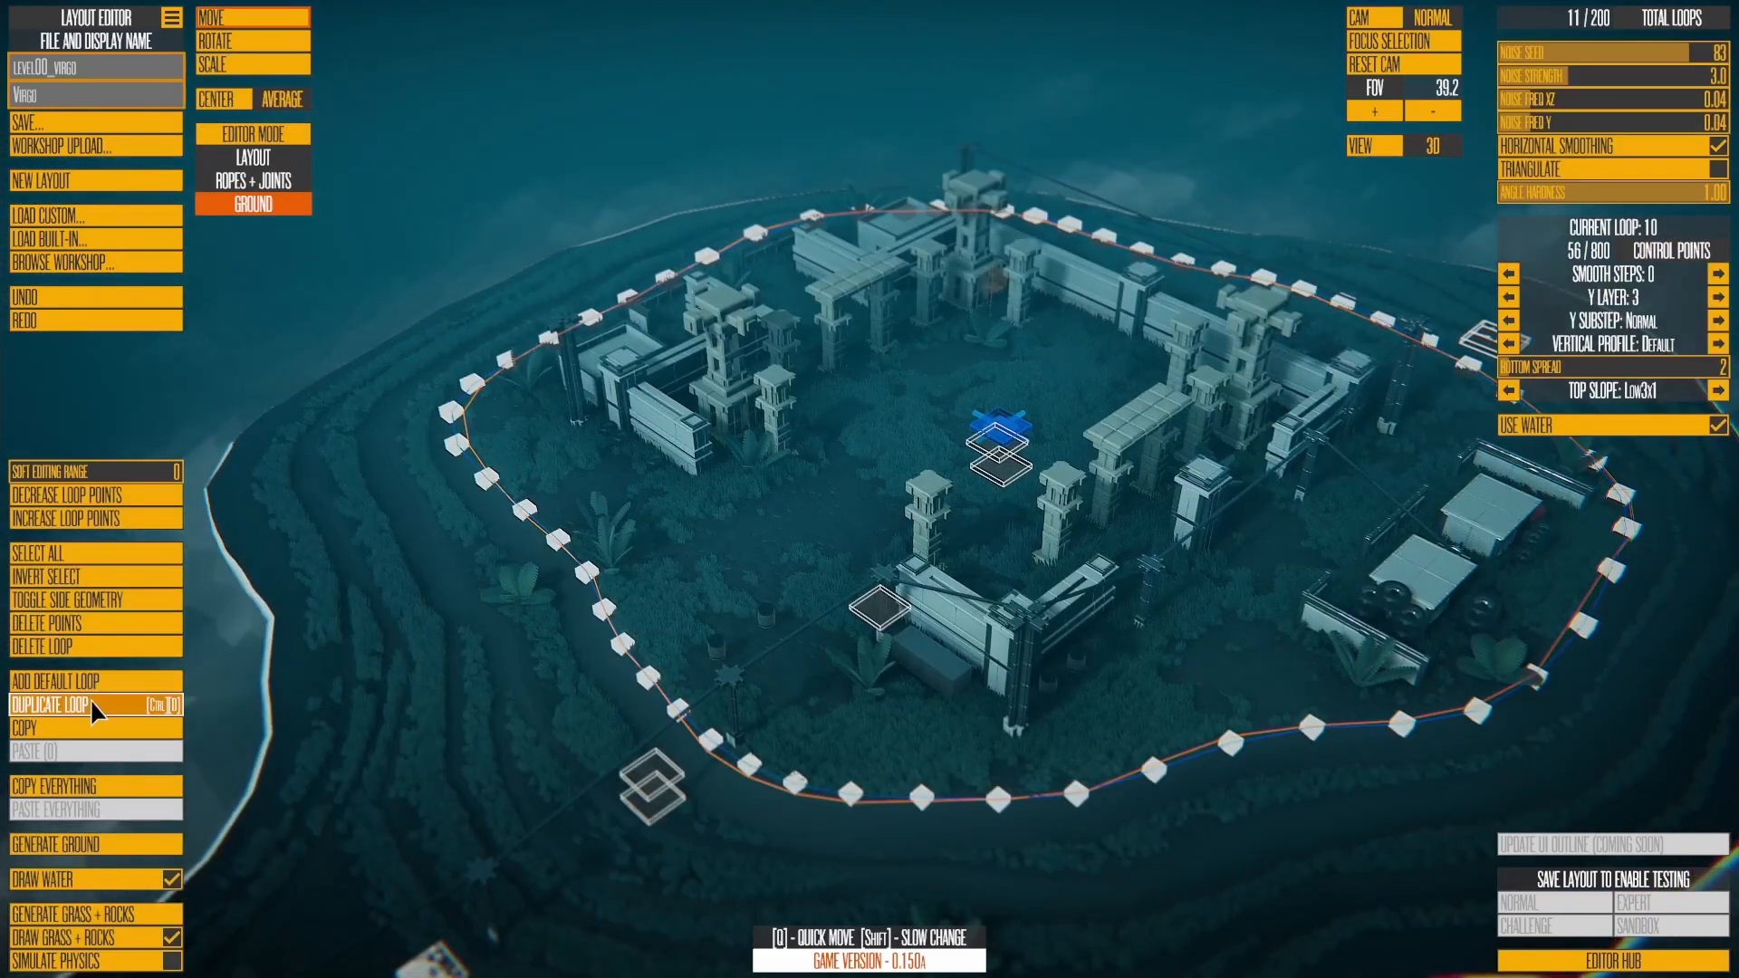
Duplicate the ground loop, raise its Smooth Steps, and move it offshore as a small islet
click(51, 703)
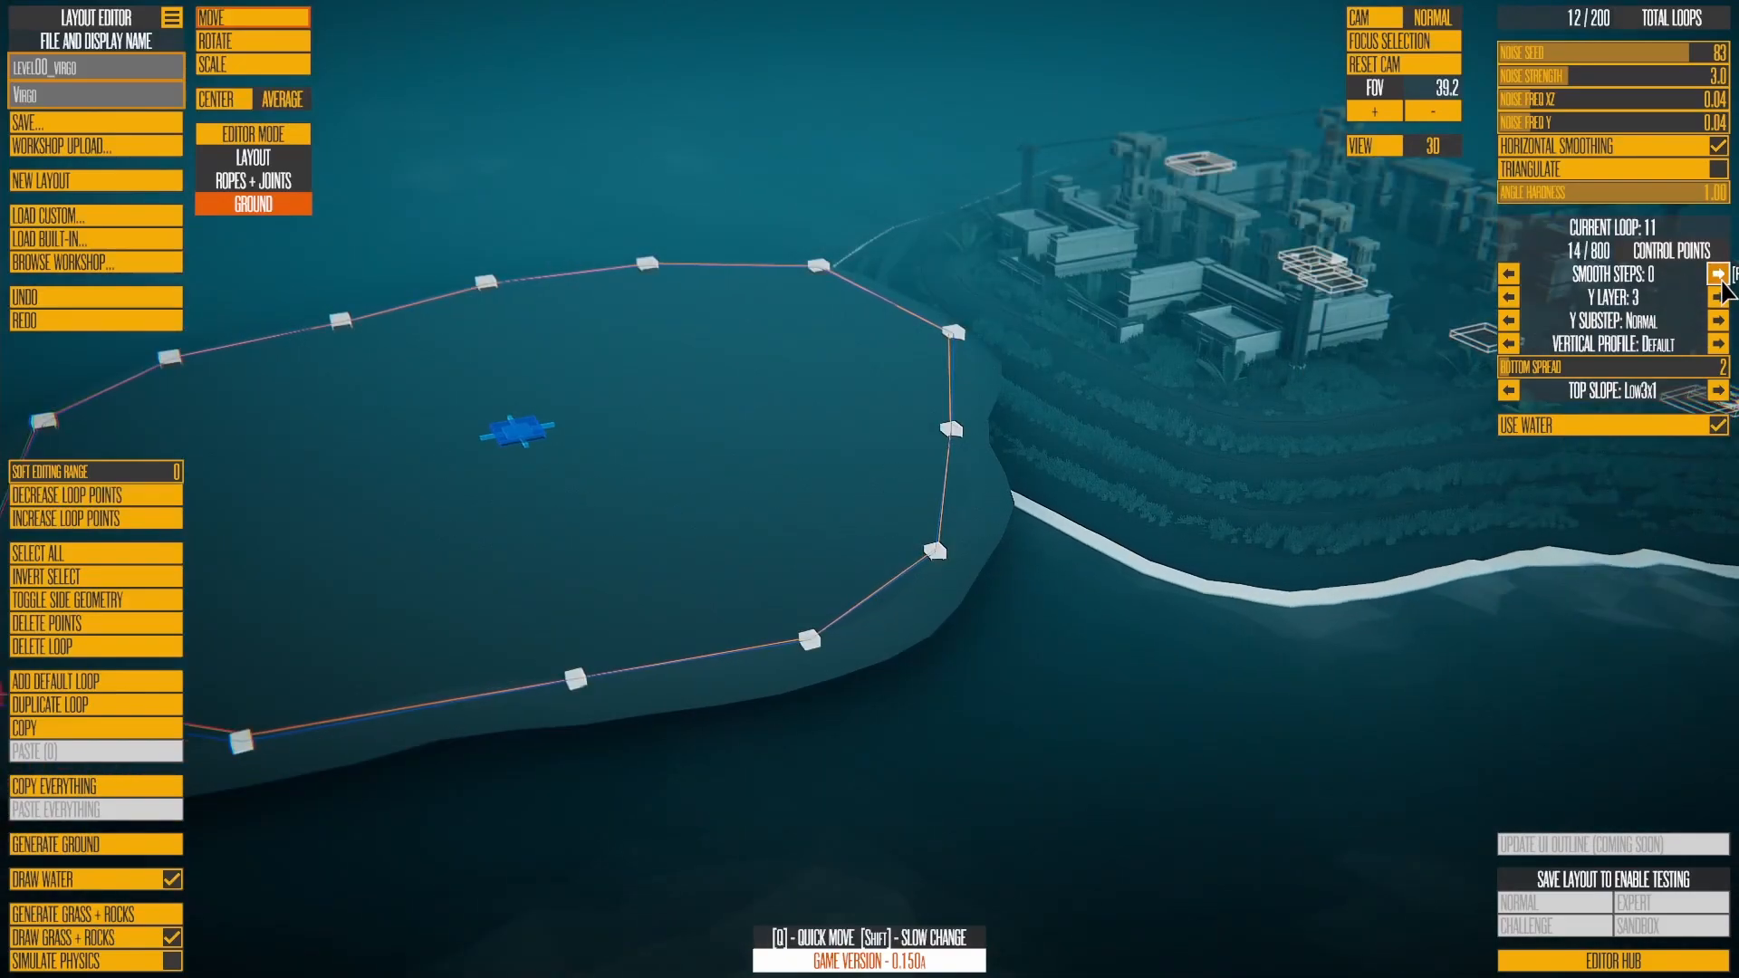
click(1717, 271)
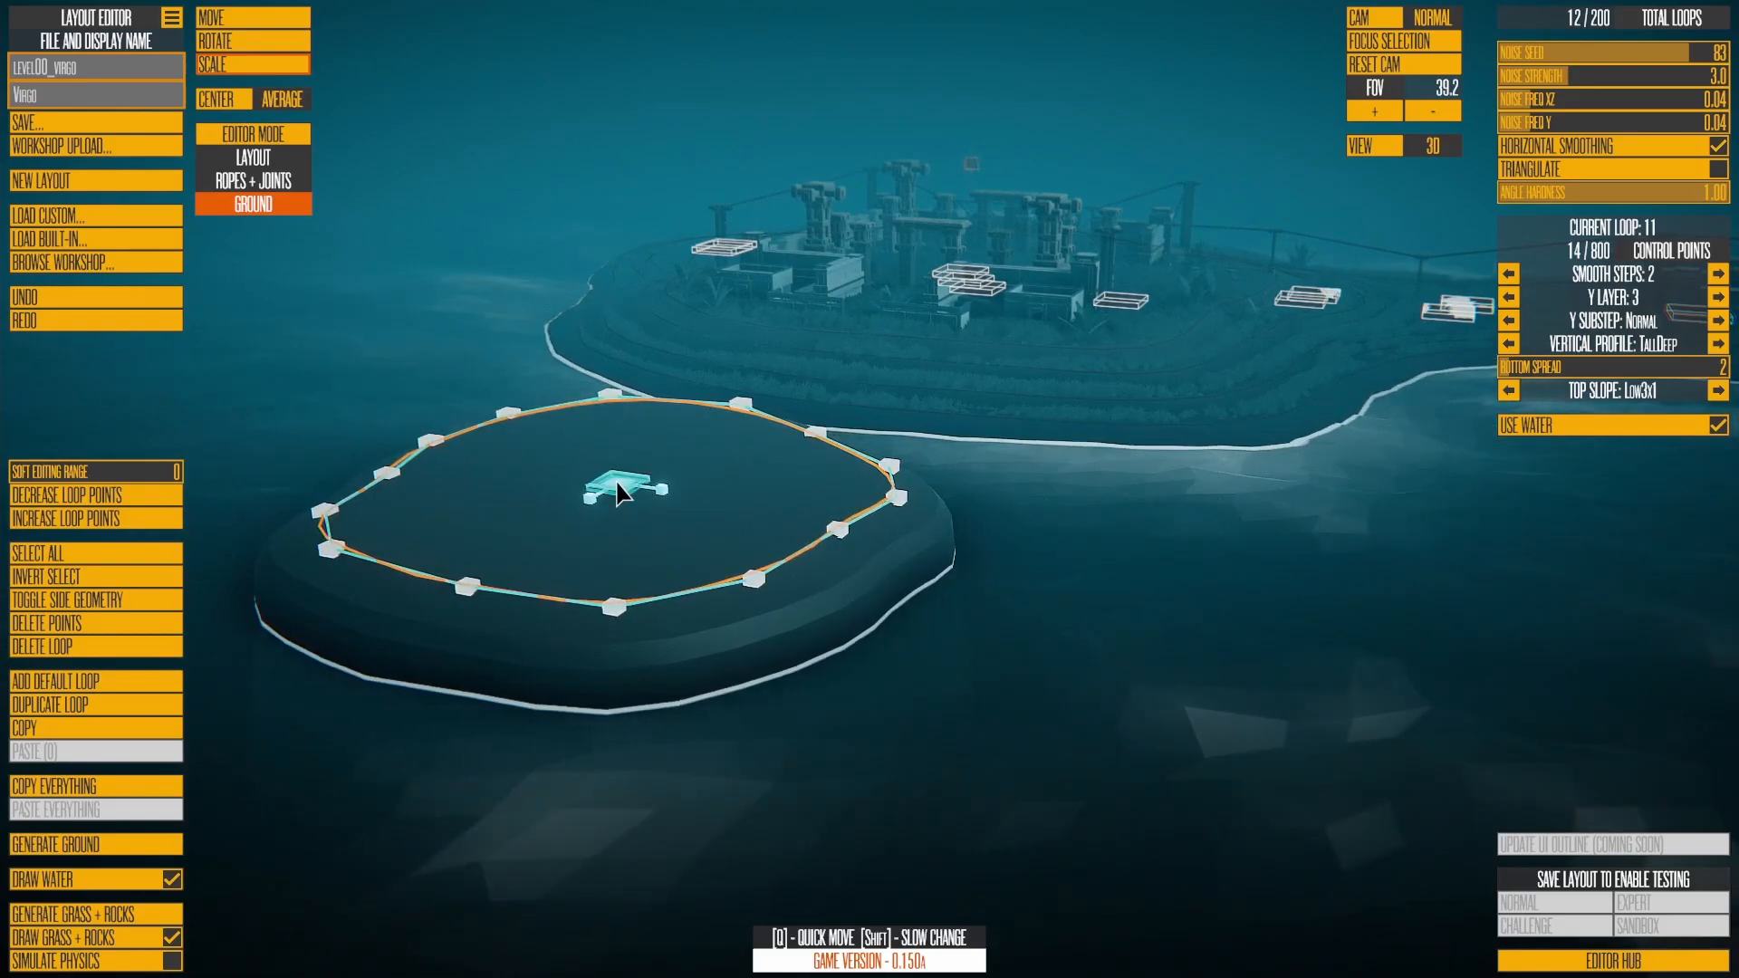
click(1717, 297)
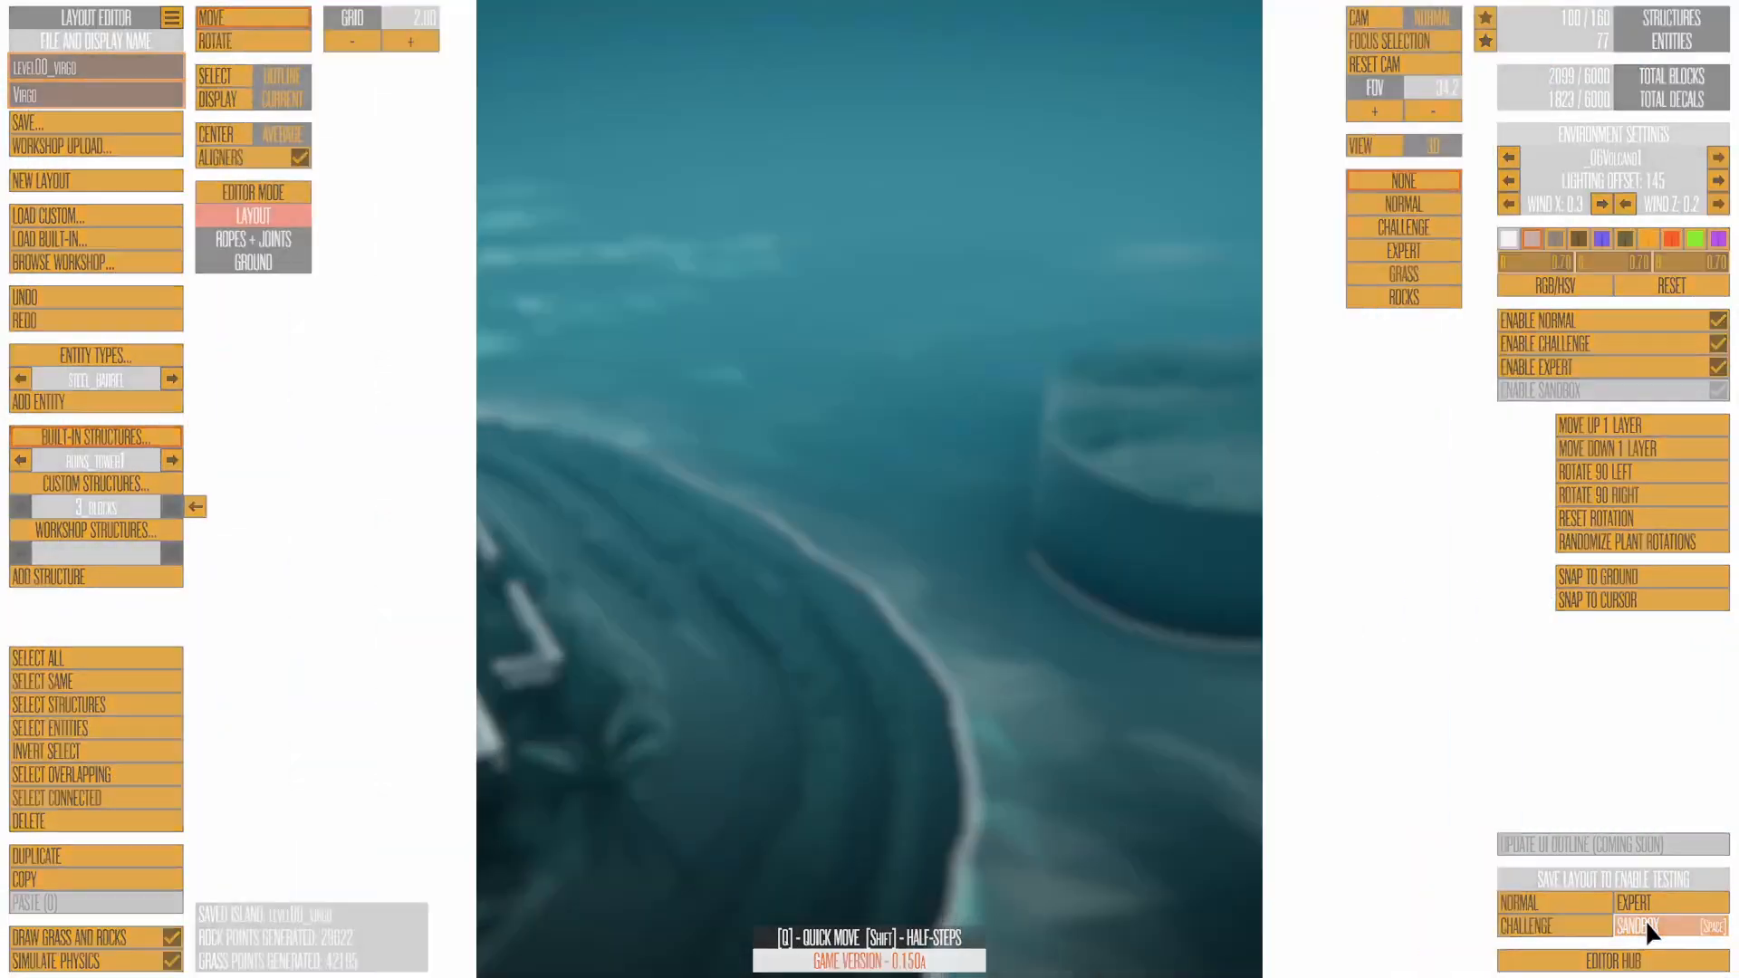
Launch the saved Virgo layout in Sandbox, pause, and return via Edit Custom Island
click(1648, 927)
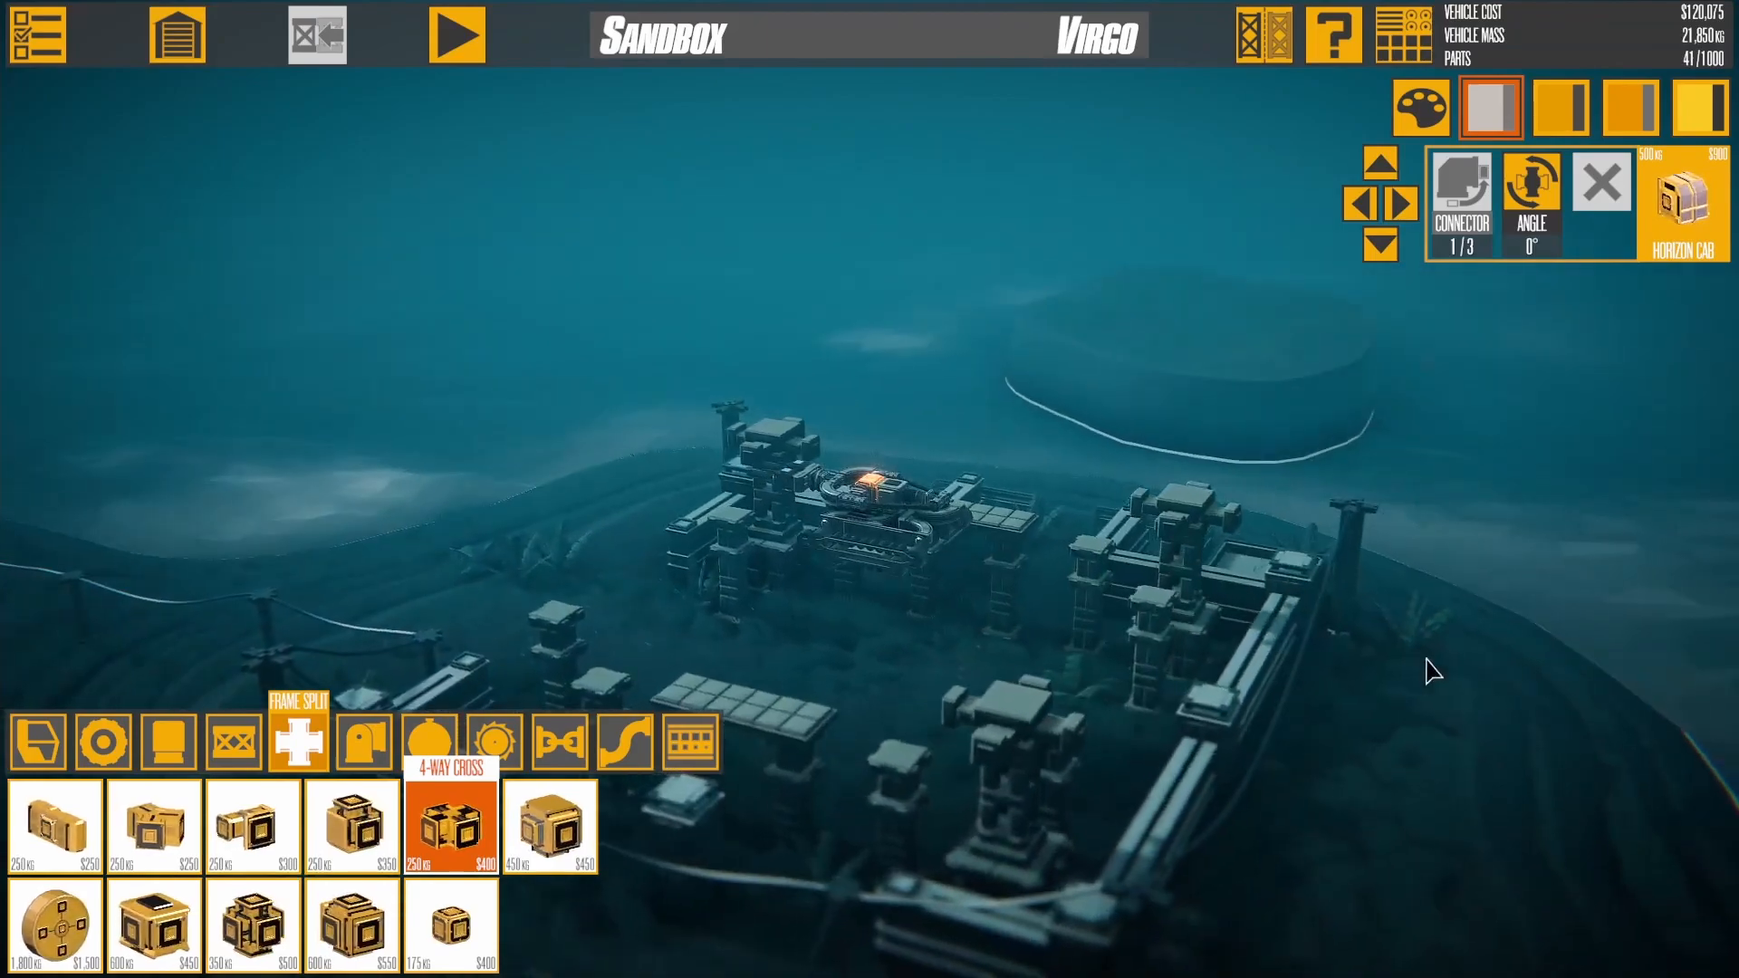
click(458, 33)
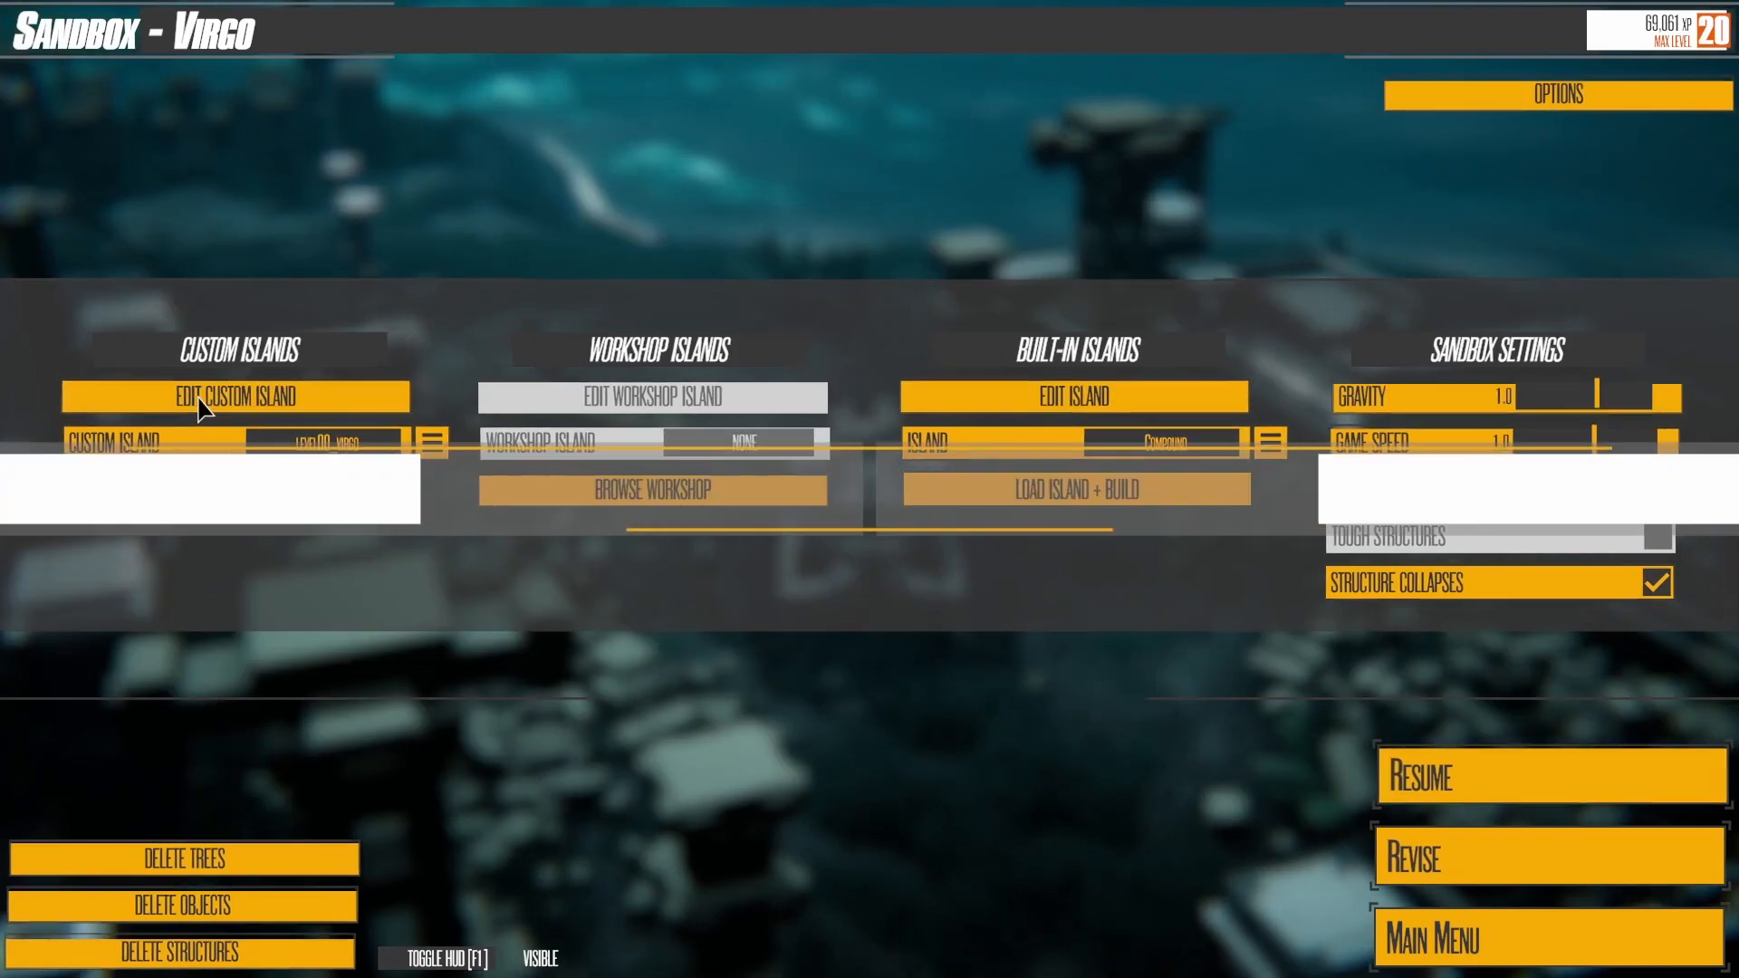
click(234, 396)
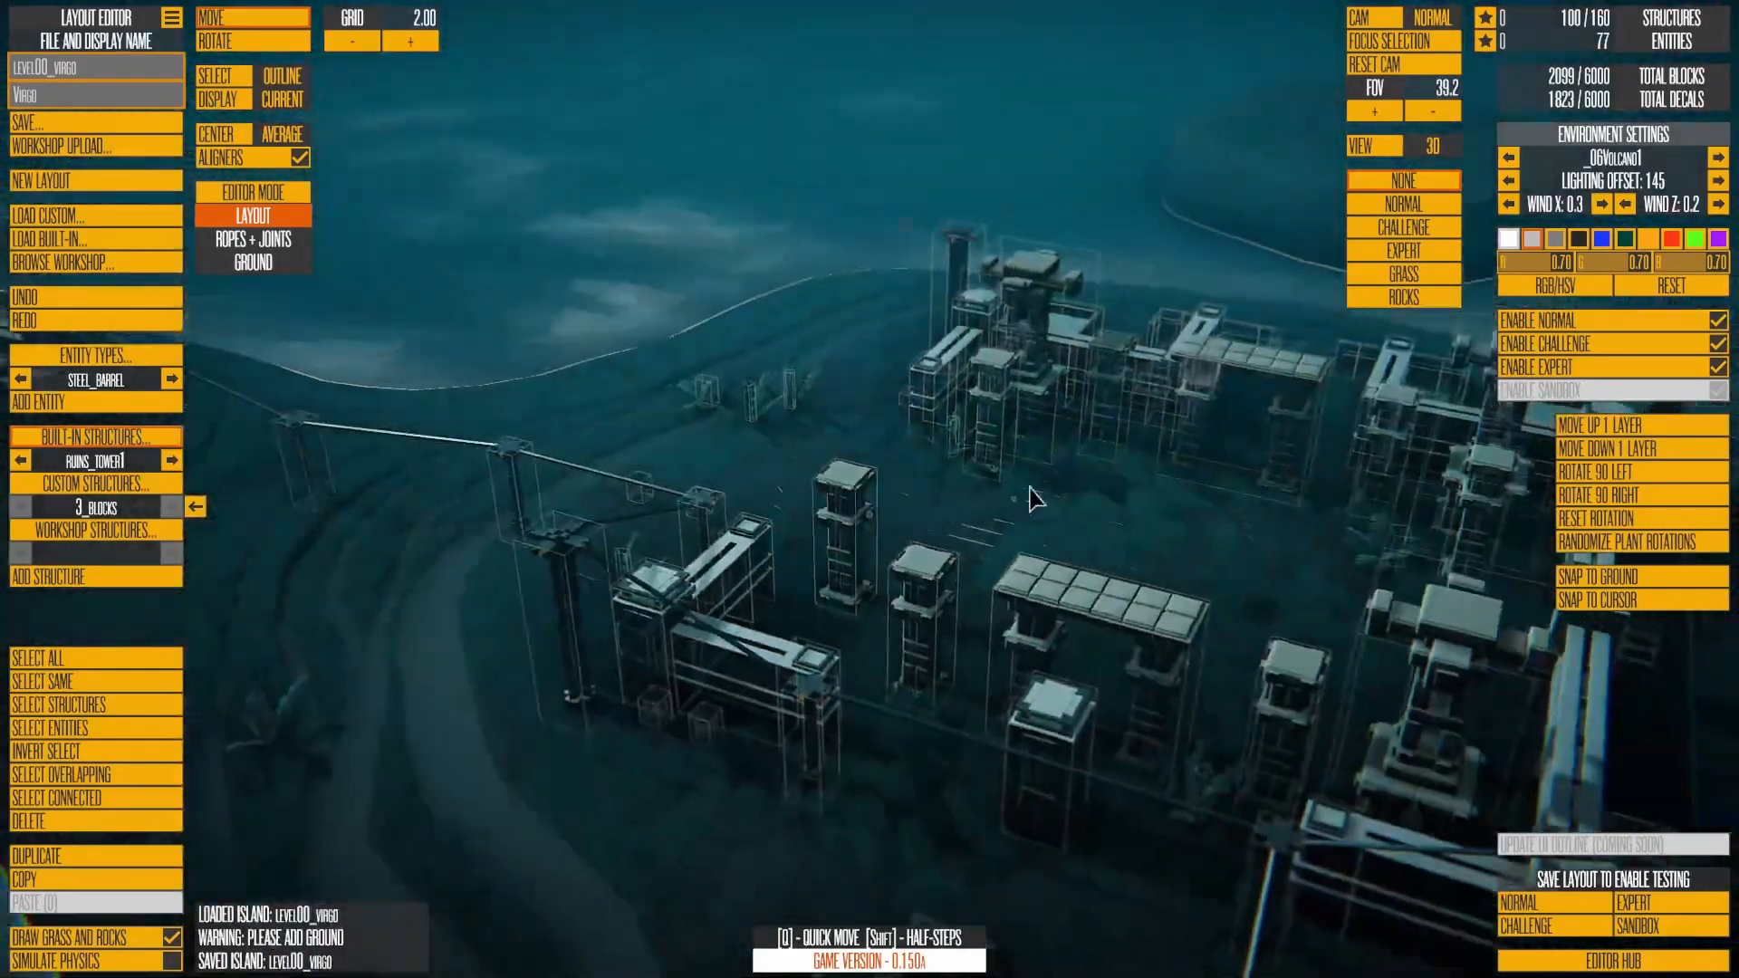